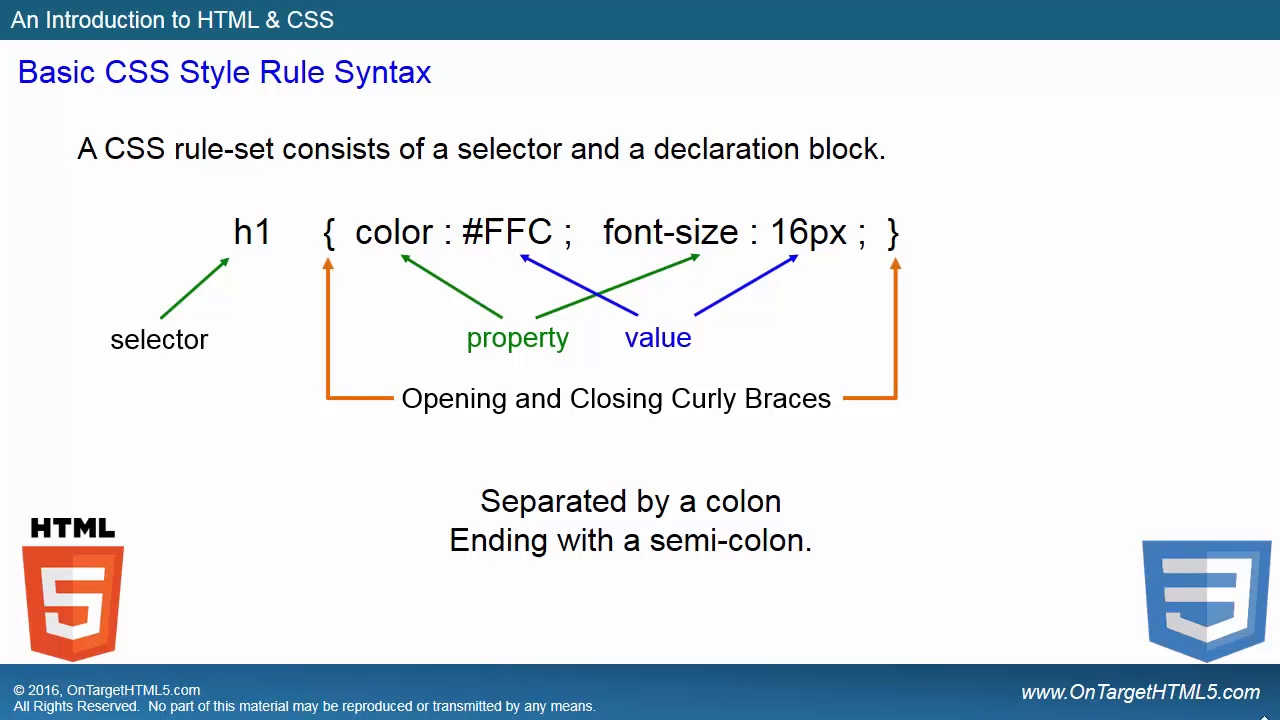
{"action": "mouse_move", "coordinate": [520, 300]}
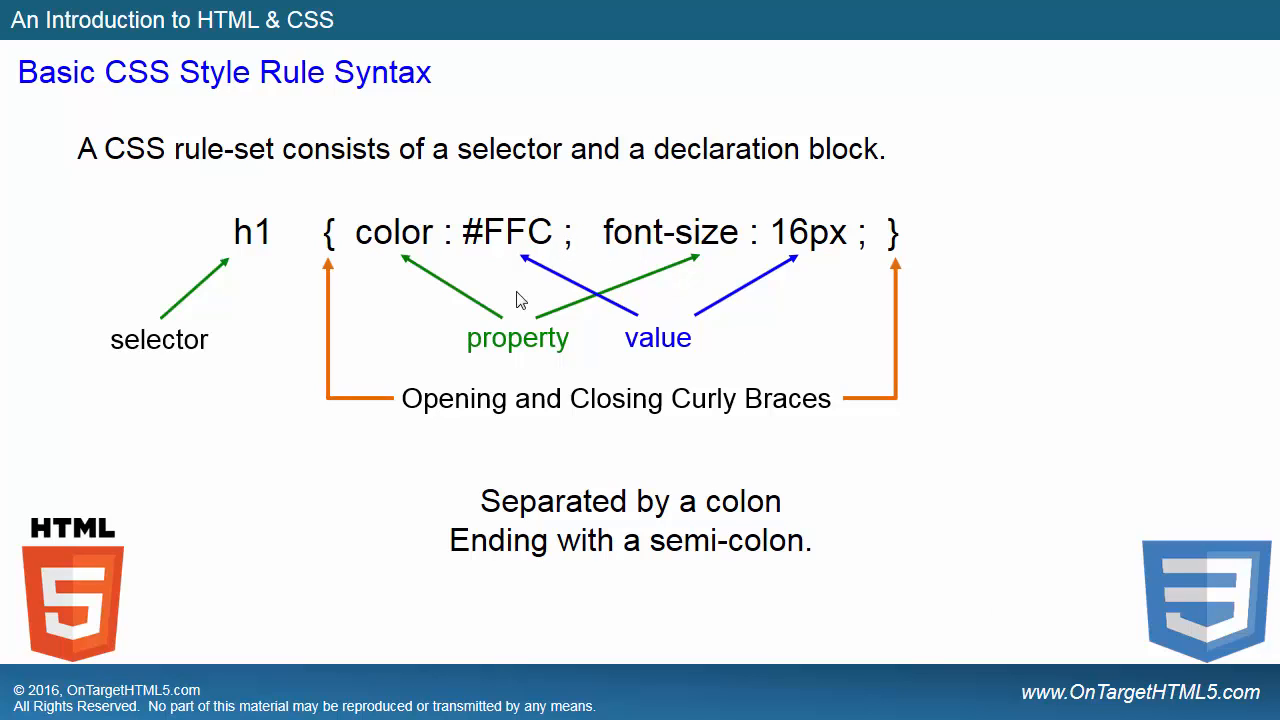
{"action": "mouse_move", "coordinate": [556, 240]}
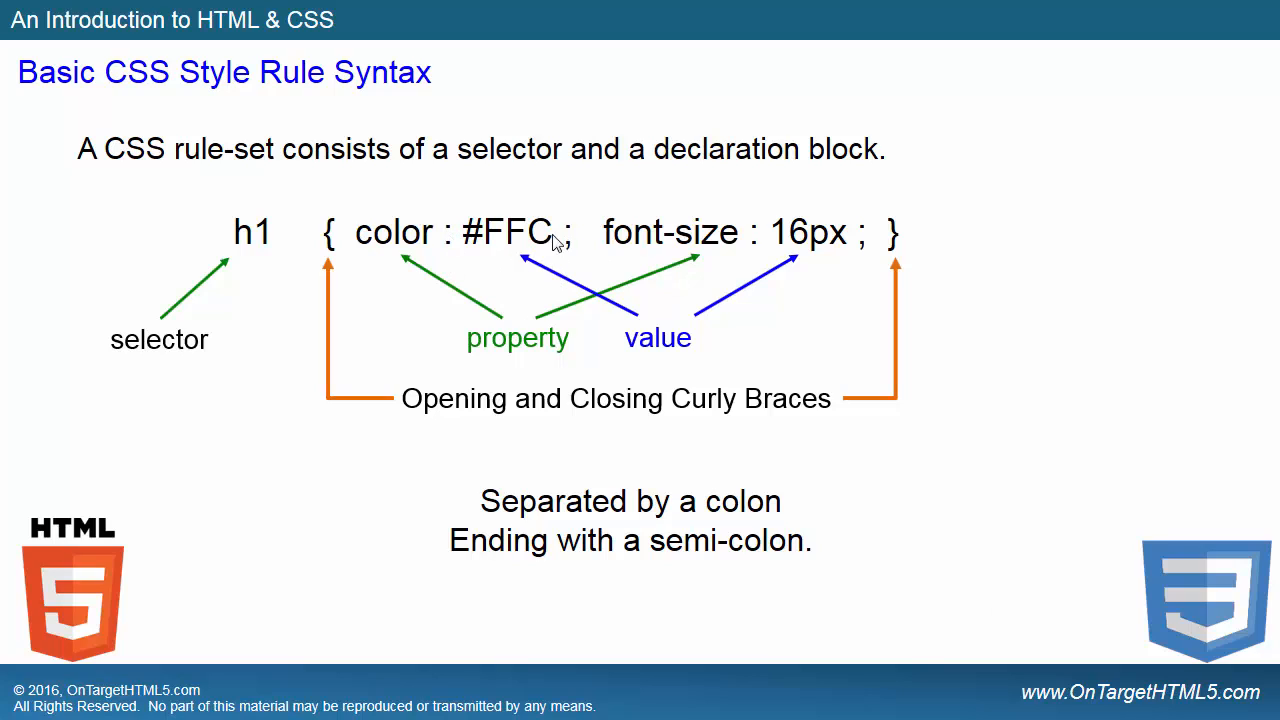
{"action": "mouse_move", "coordinate": [548, 318]}
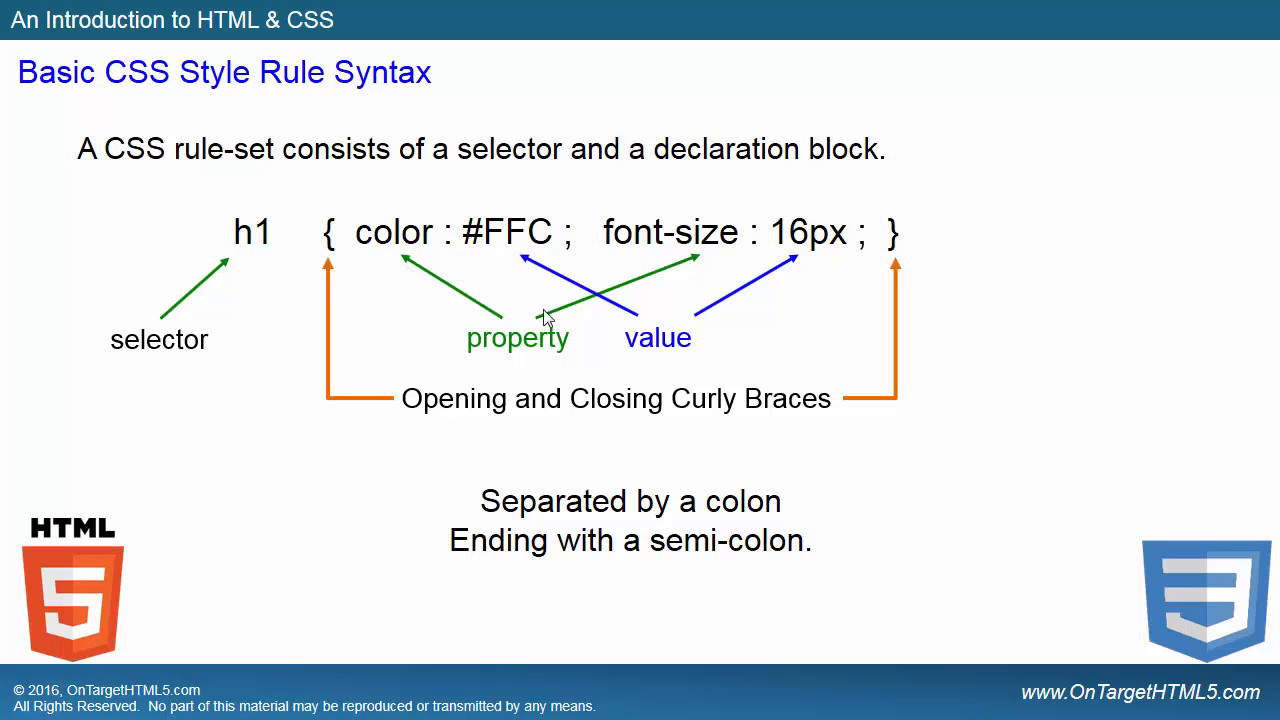
{"action": "mouse_move", "coordinate": [704, 200]}
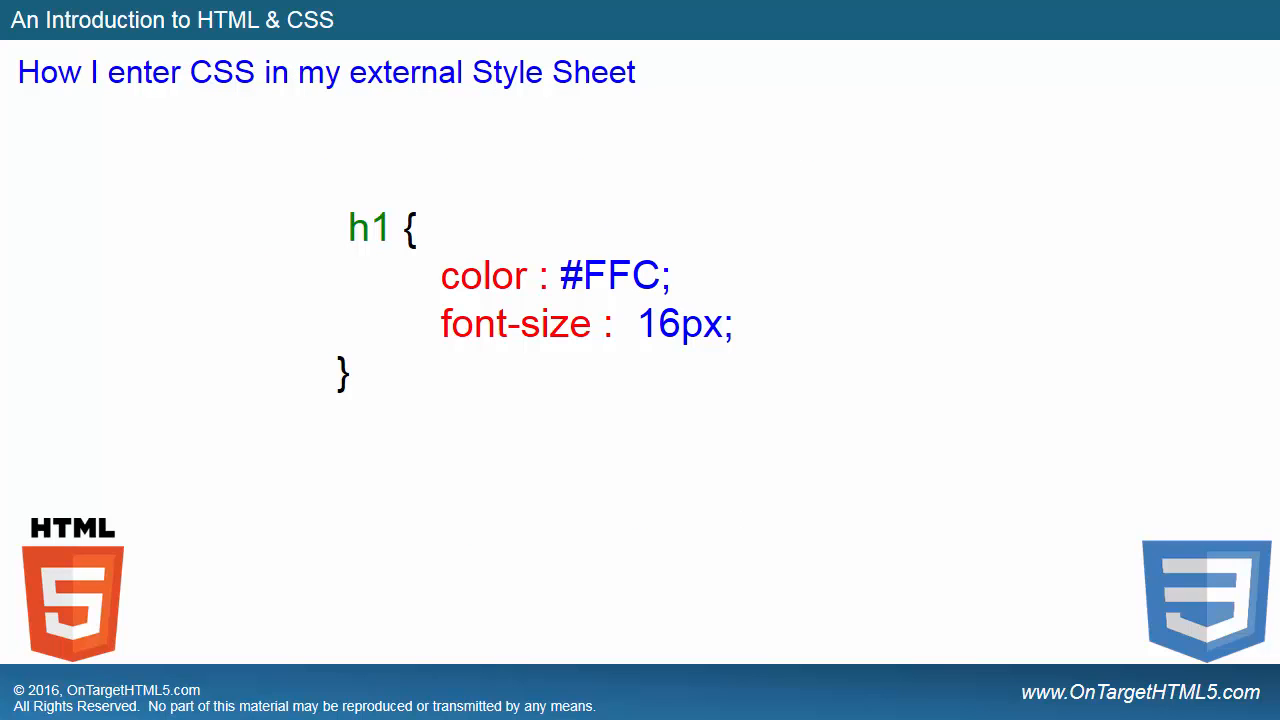
{"action": "mouse_move", "coordinate": [580, 82]}
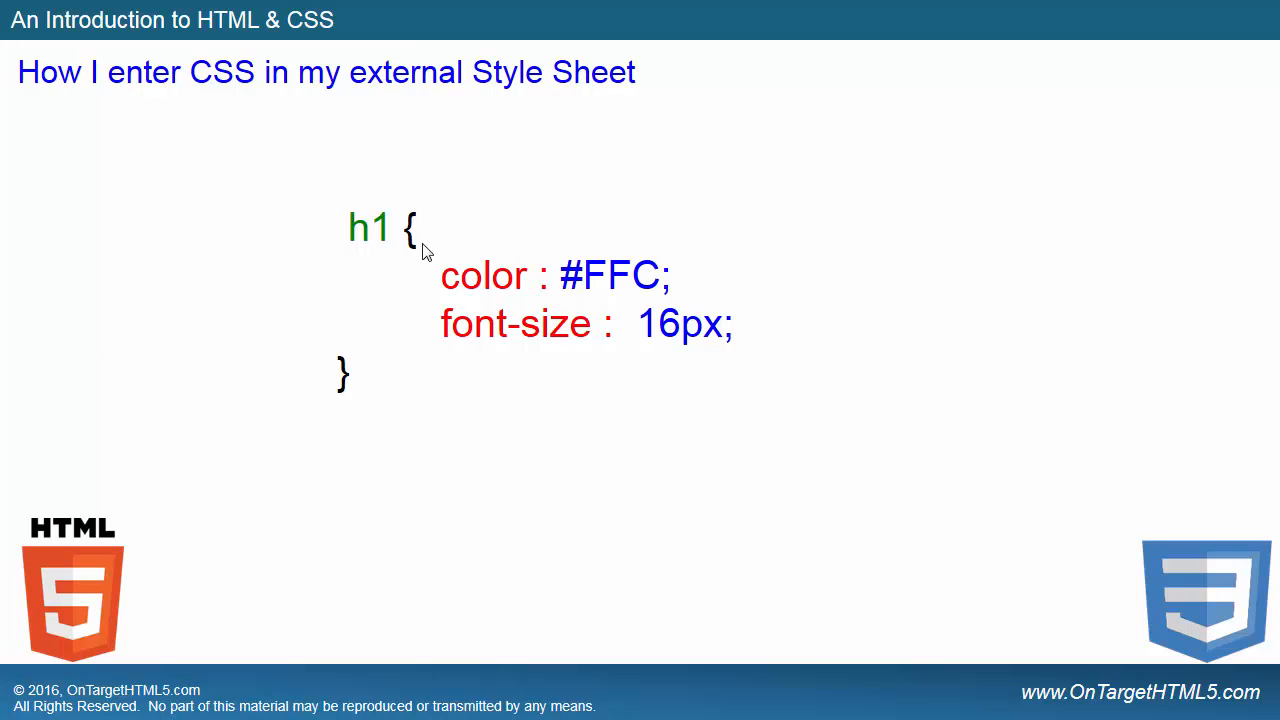
{"action": "mouse_move", "coordinate": [504, 280]}
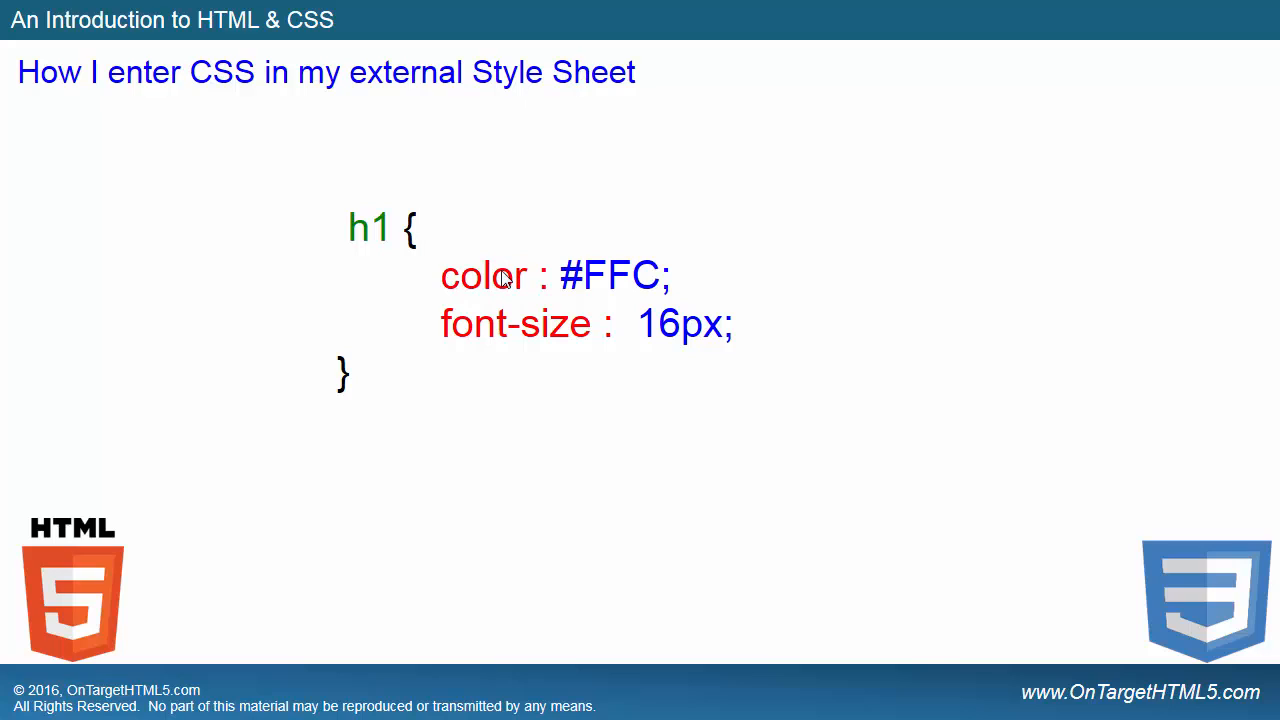
{"action": "mouse_move", "coordinate": [458, 324]}
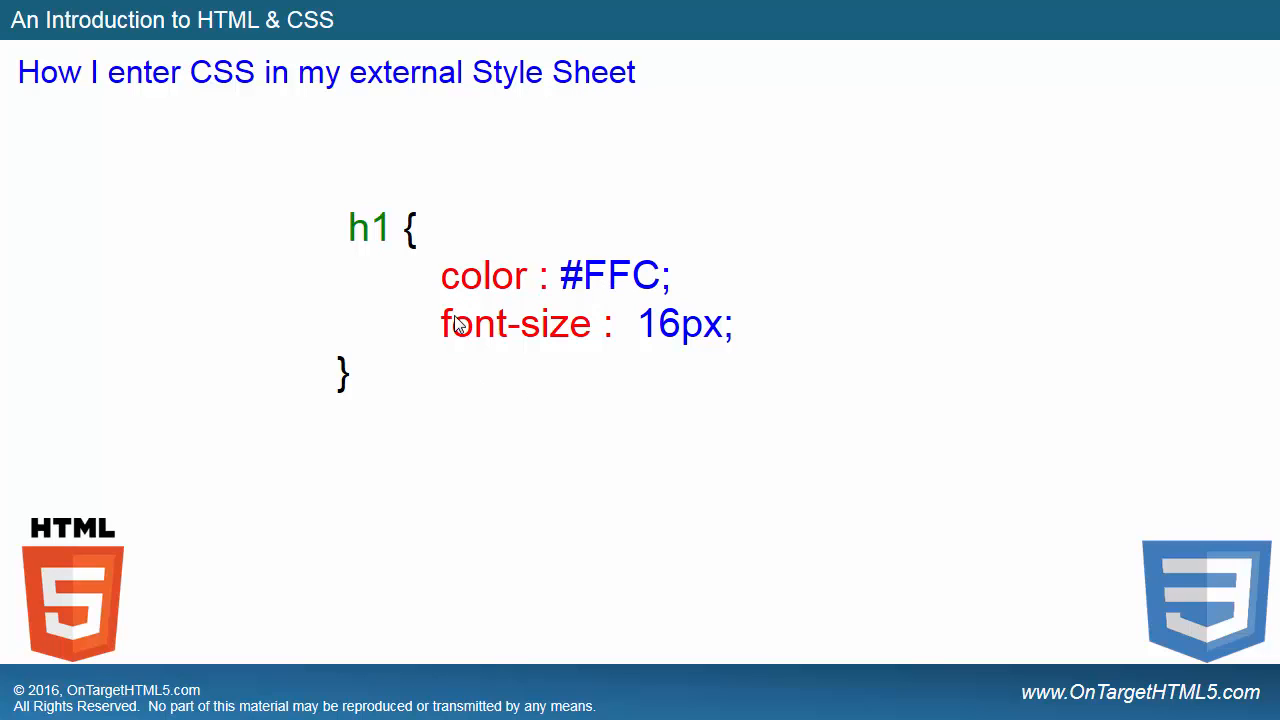
{"action": "mouse_move", "coordinate": [348, 424]}
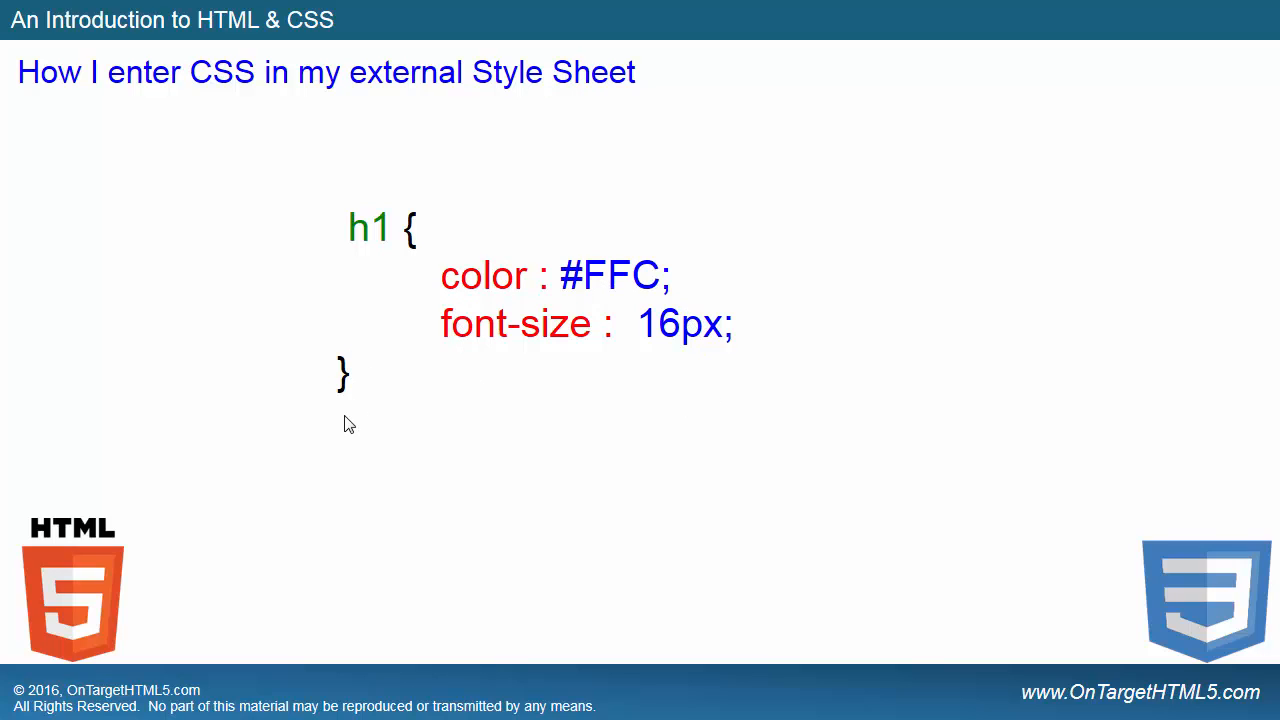
{"action": "mouse_move", "coordinate": [596, 506]}
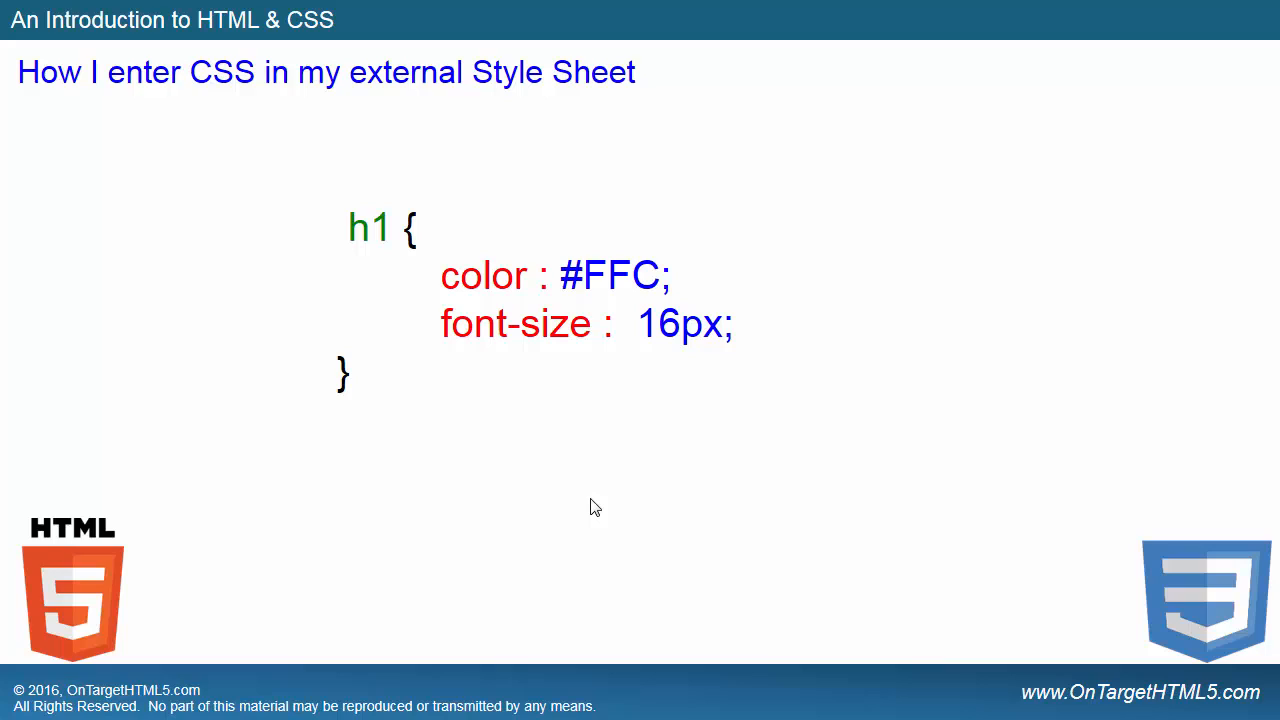
{"action": "mouse_move", "coordinate": [570, 284]}
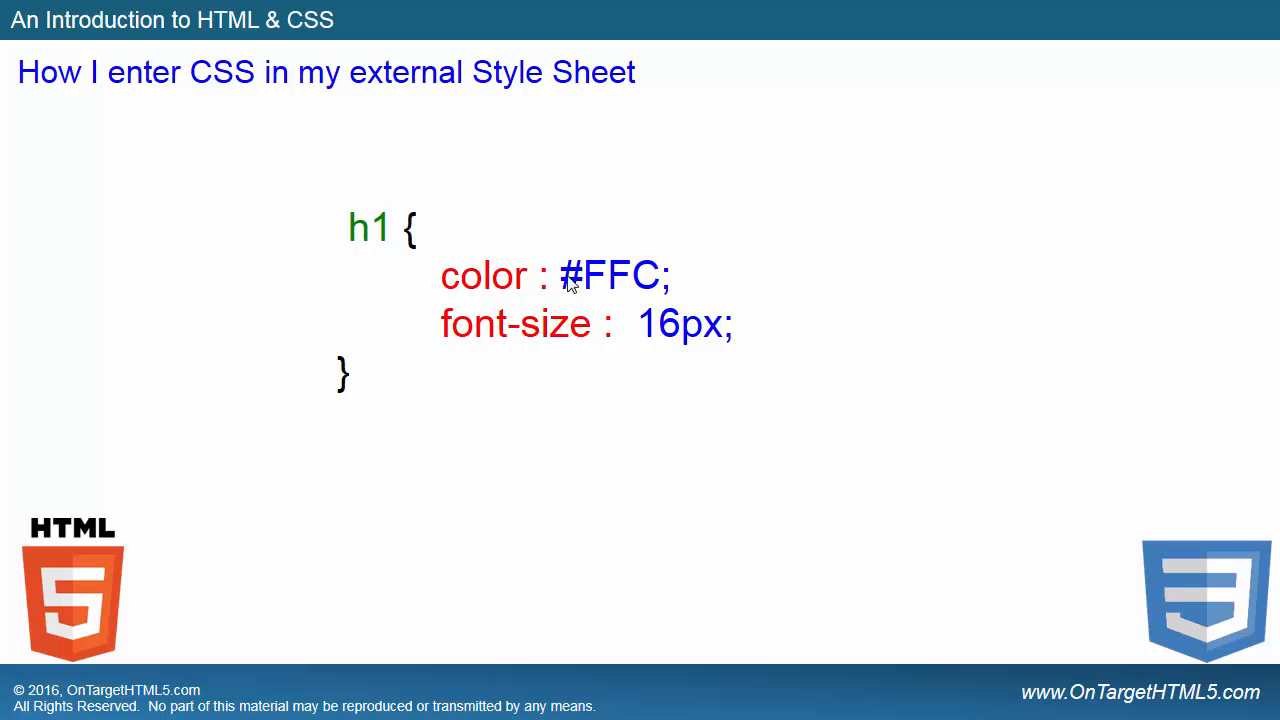
{"action": "mouse_move", "coordinate": [636, 288]}
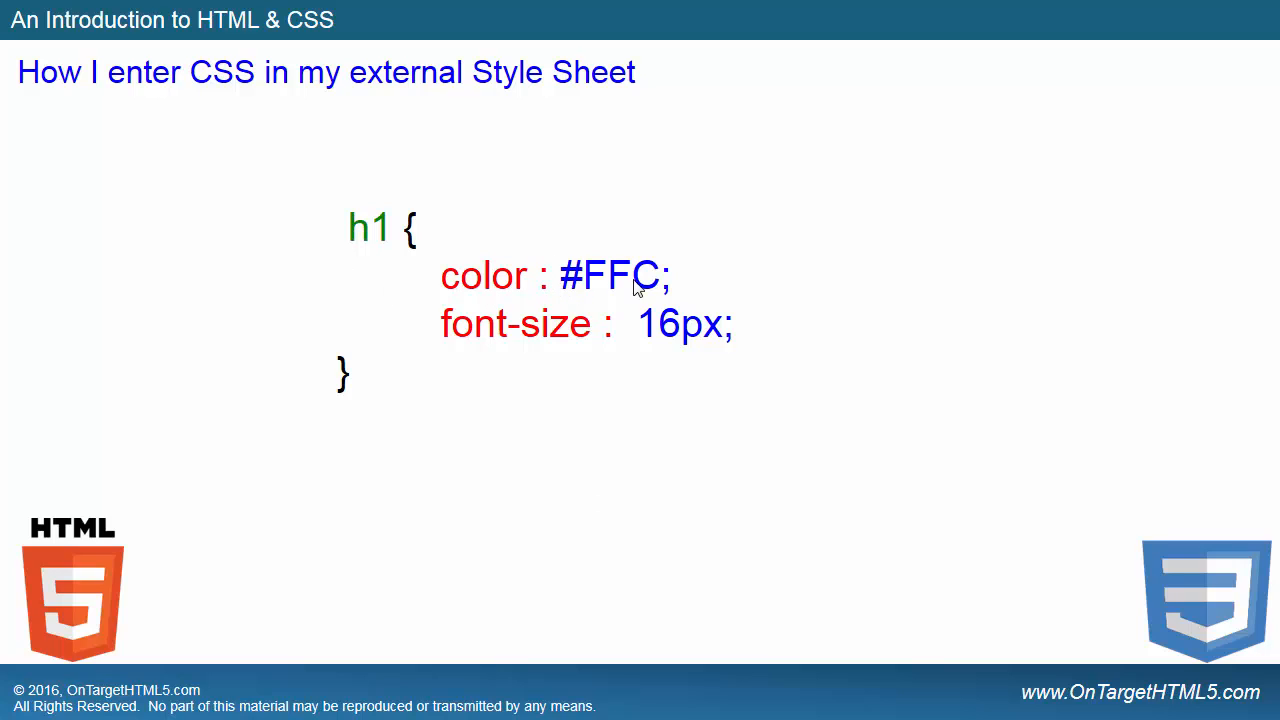
{"action": "mouse_move", "coordinate": [674, 276]}
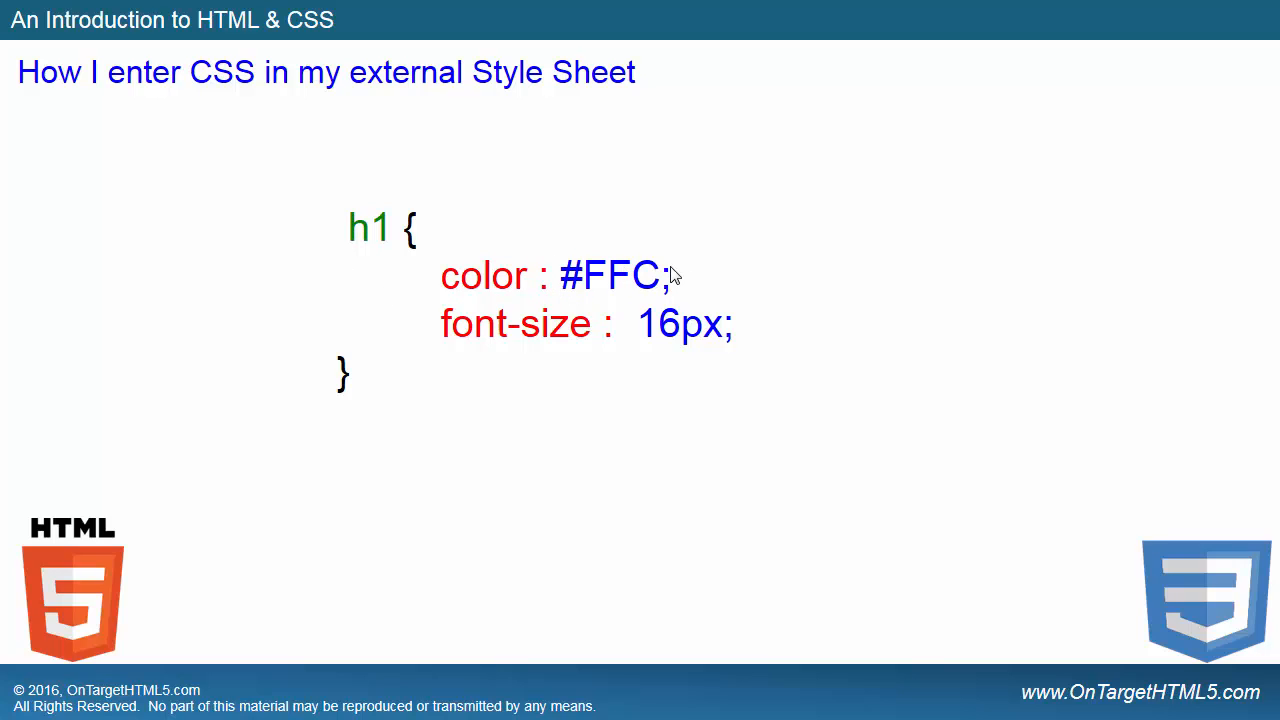
{"action": "mouse_move", "coordinate": [1052, 612]}
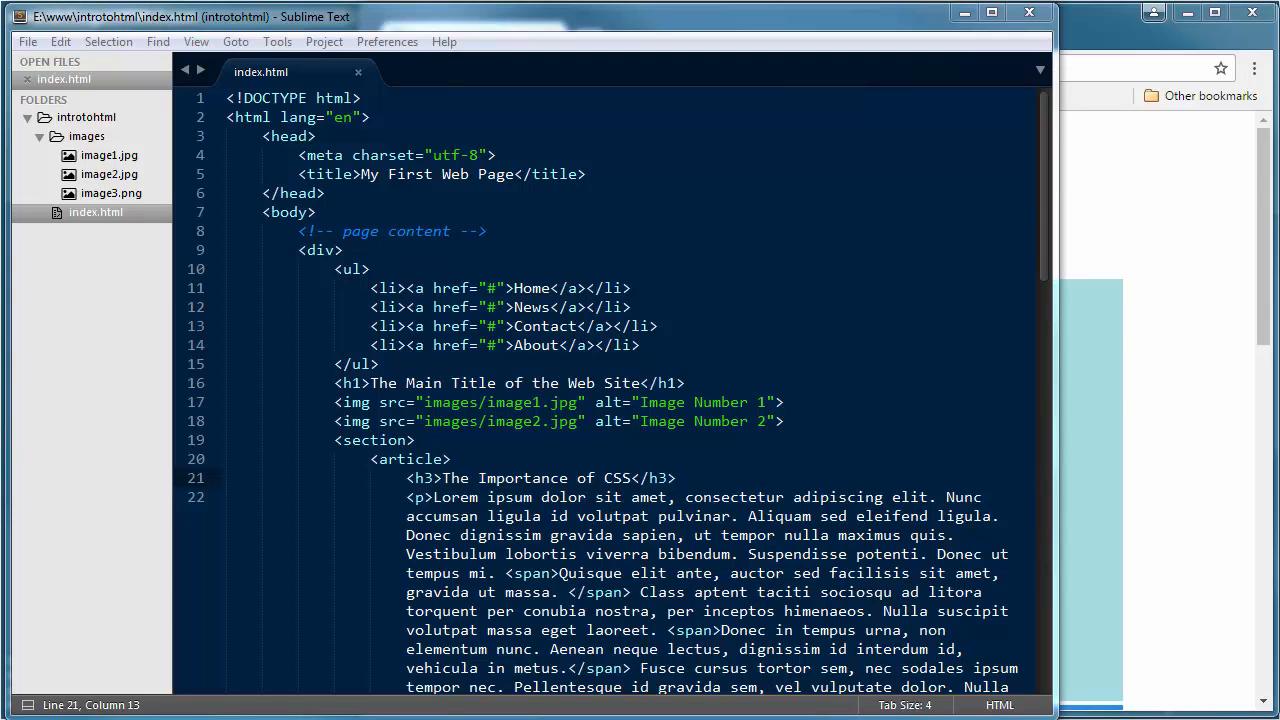
Step: Create a new blank file and save it as main.css in the introtohtml folder
{"action": "left_click", "coordinate": [28, 42]}
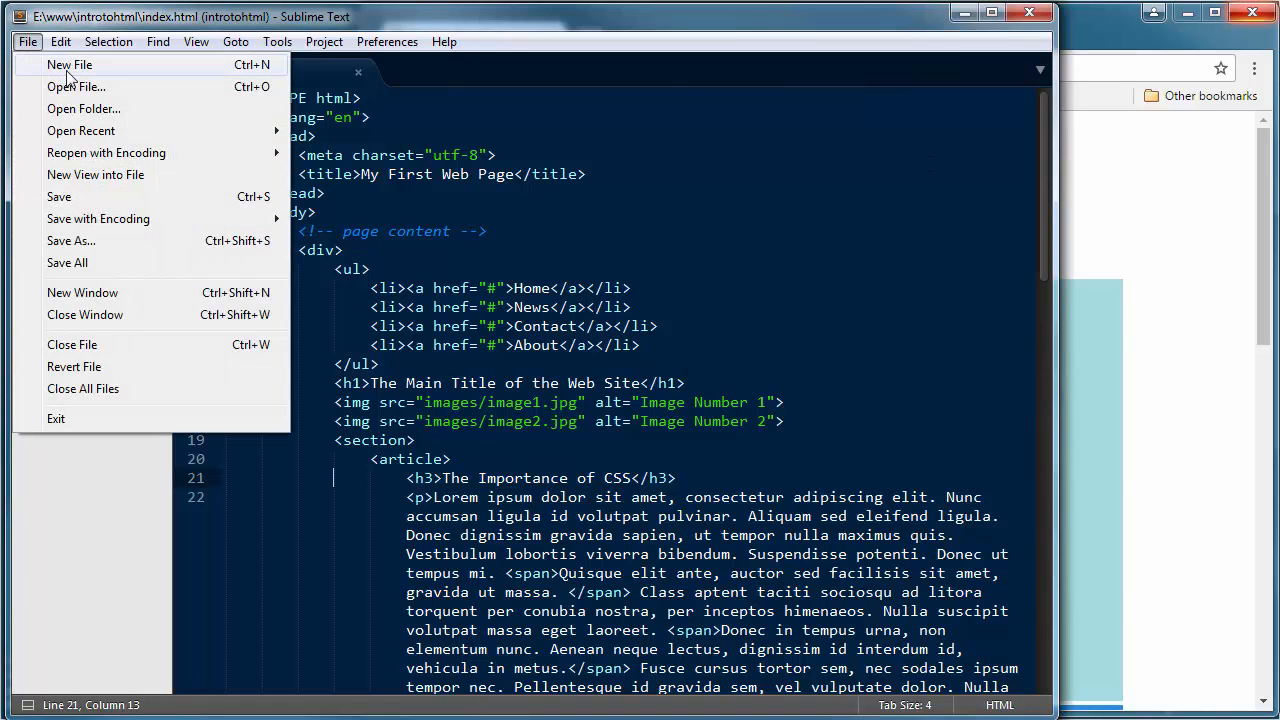
{"action": "left_click", "coordinate": [60, 64]}
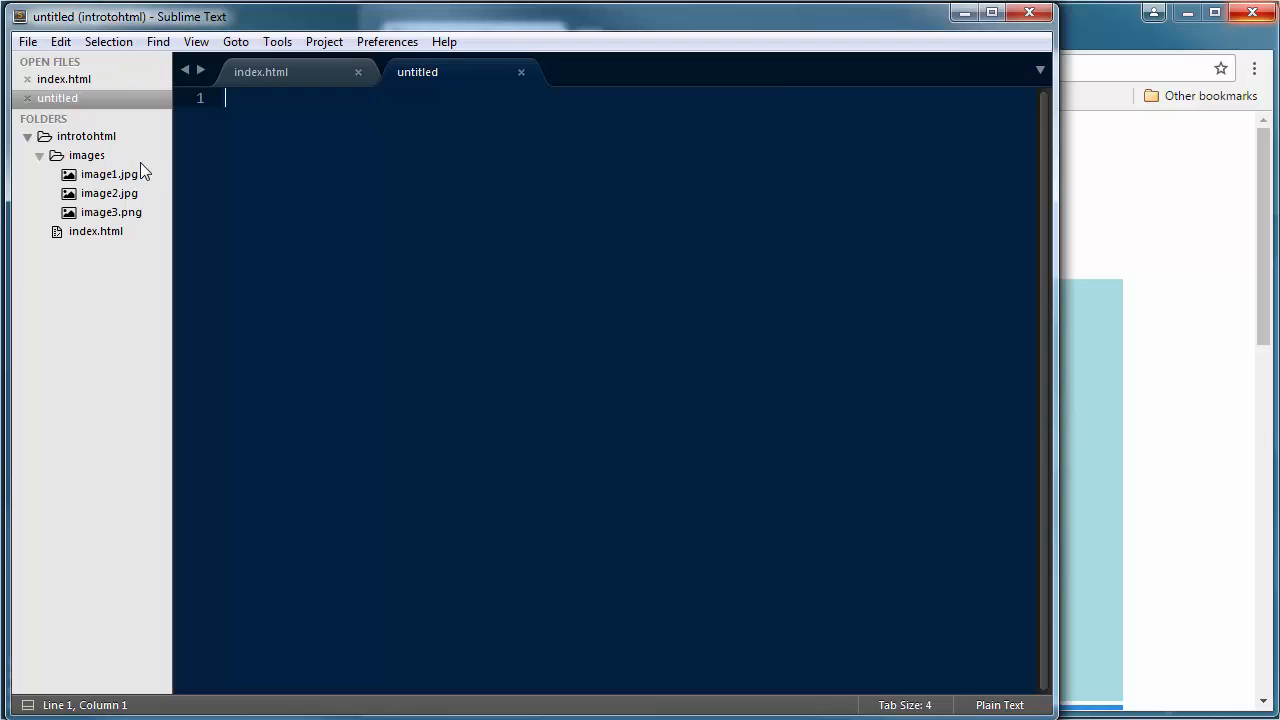
{"action": "left_click", "coordinate": [20, 42]}
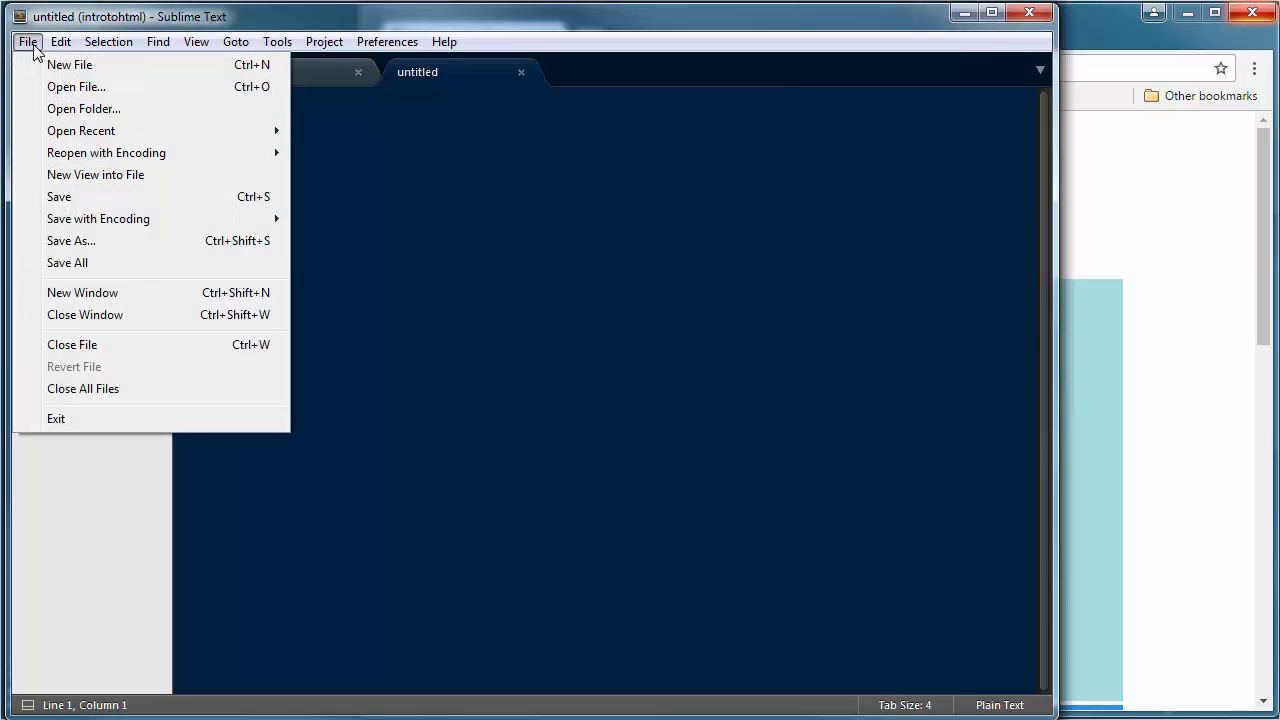
{"action": "left_click", "coordinate": [72, 240]}
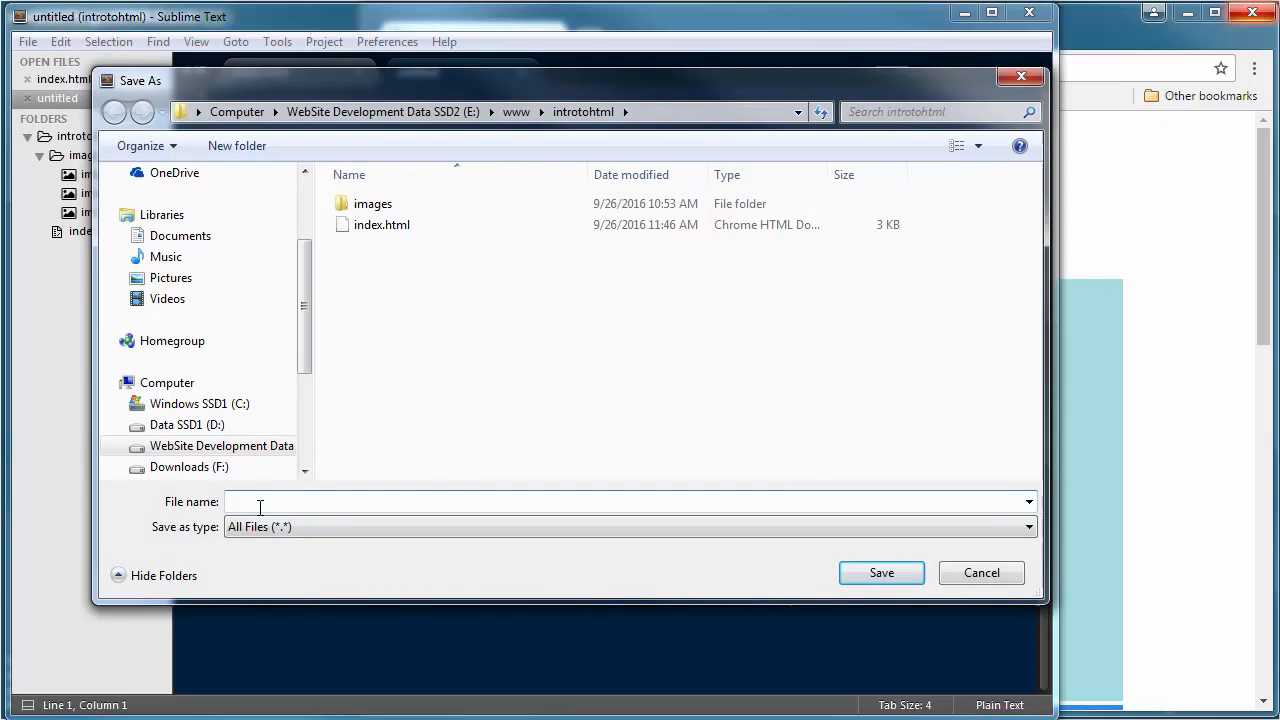
{"action": "type", "text": "main"}
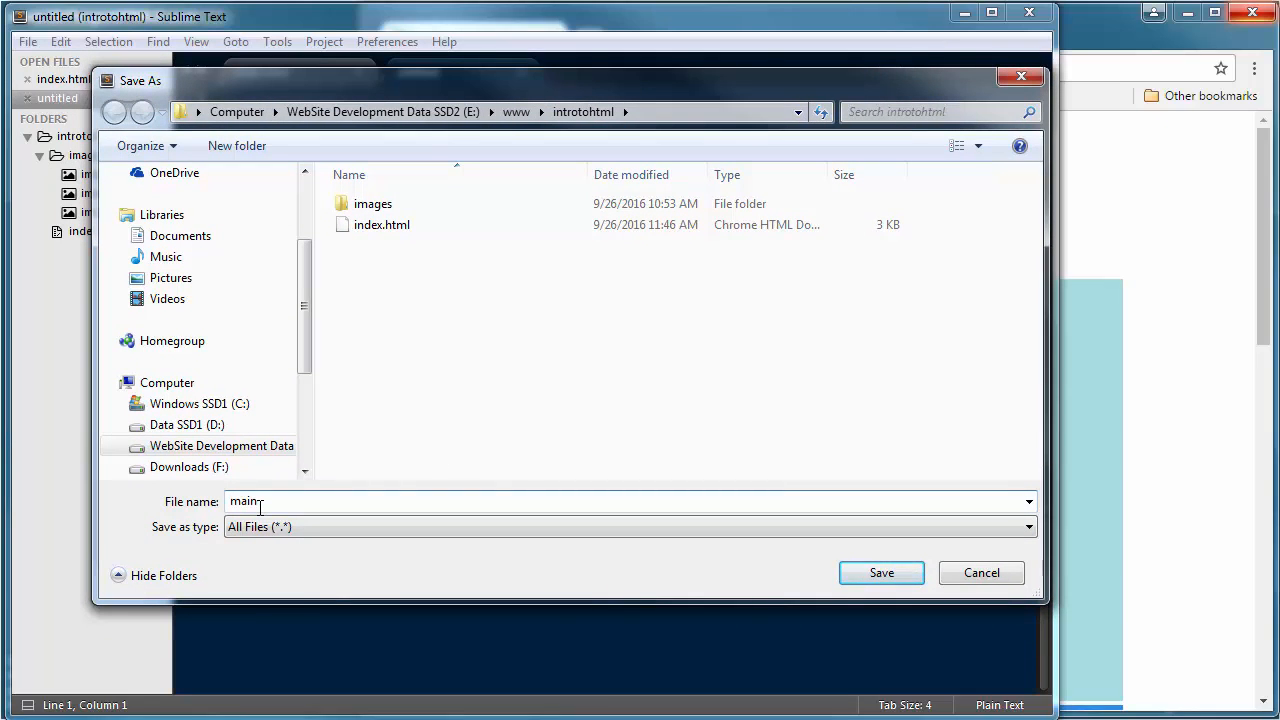
{"action": "type", "text": ".css"}
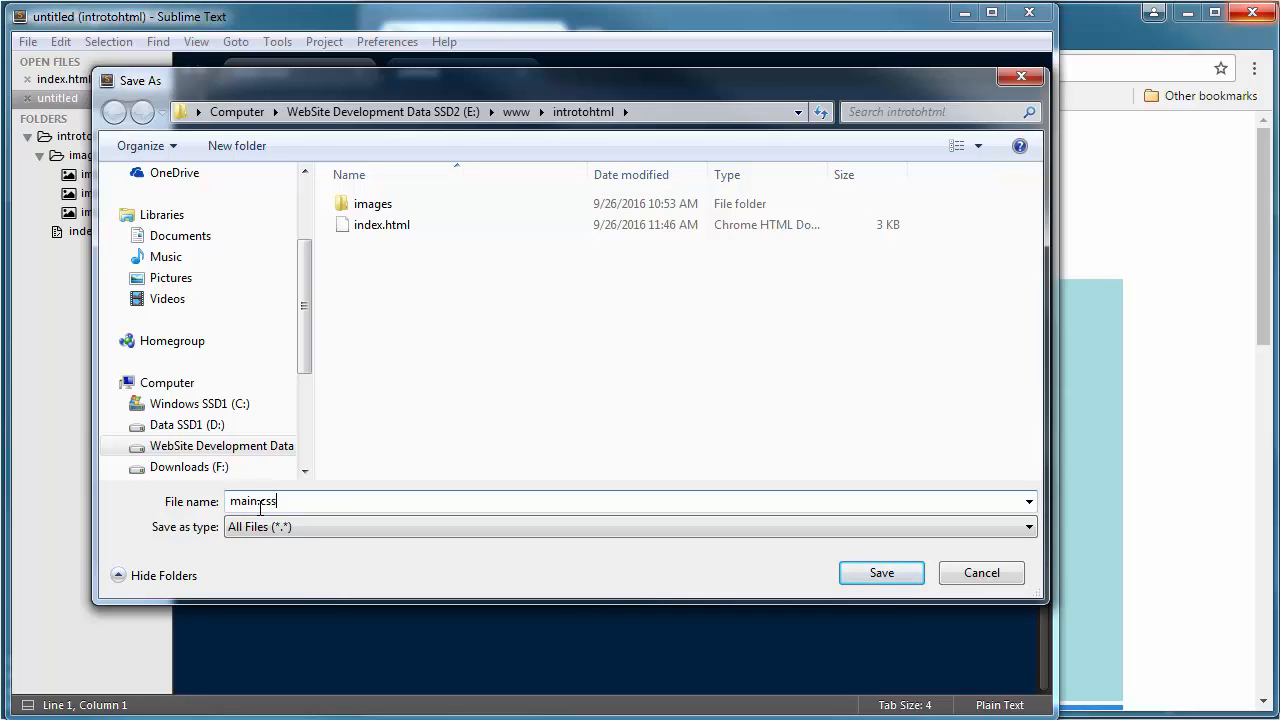
{"action": "left_click", "coordinate": [880, 572]}
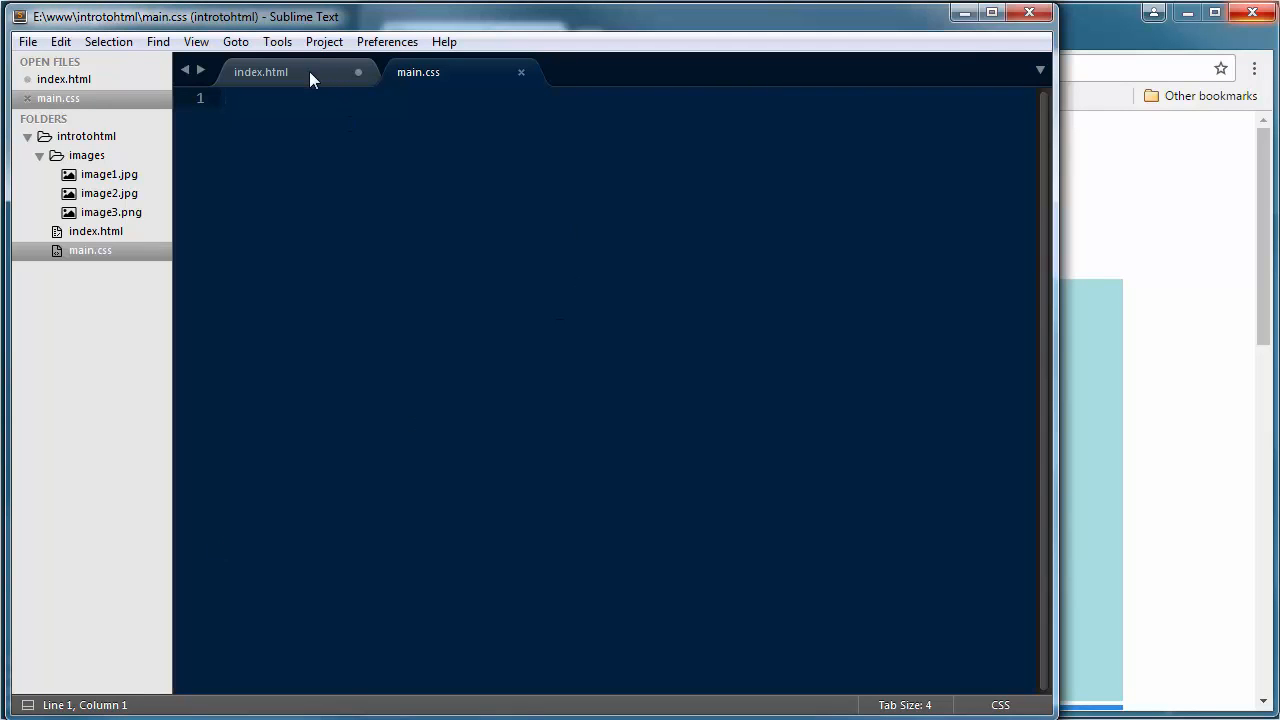
{"action": "left_click", "coordinate": [280, 72]}
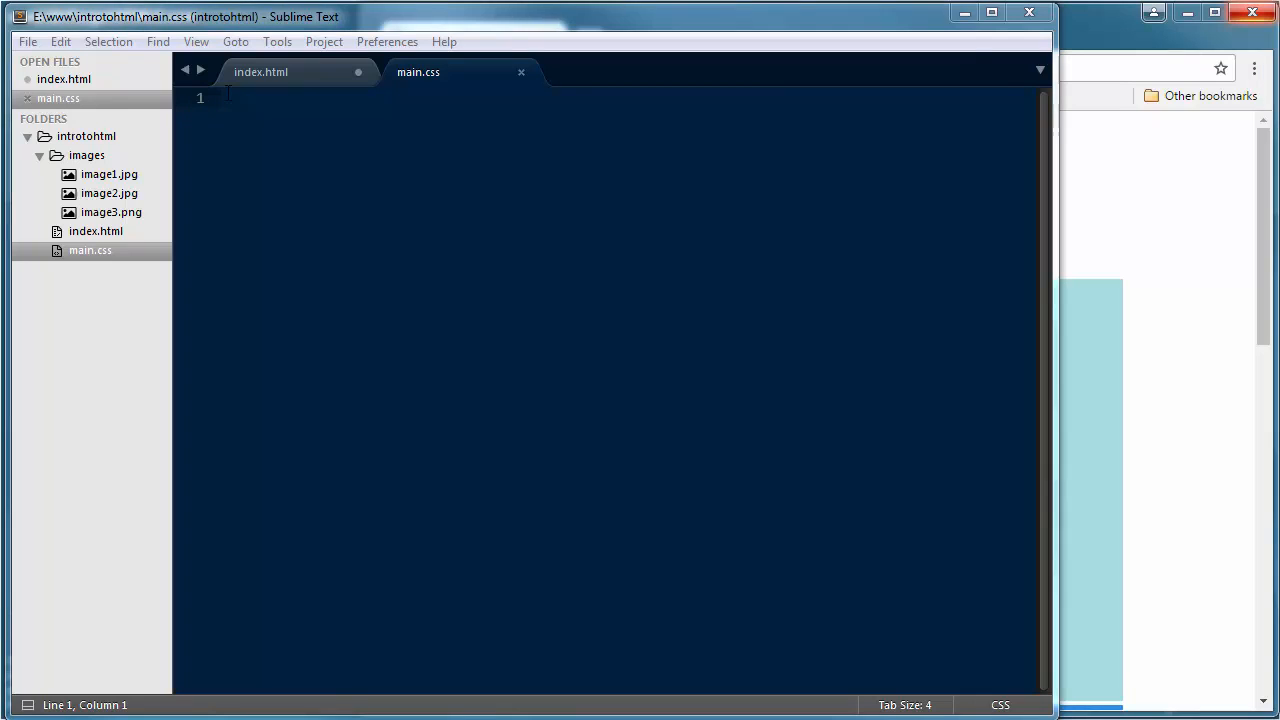
Step: Write the header comment describing the sample file and start a new line below it
{"action": "type", "text": "/* This is a sample file used in out Introduction to HTML & CSS Course */"}
{"action": "type", "text": "/* OnTargetHTML5 - September 2016 */"}
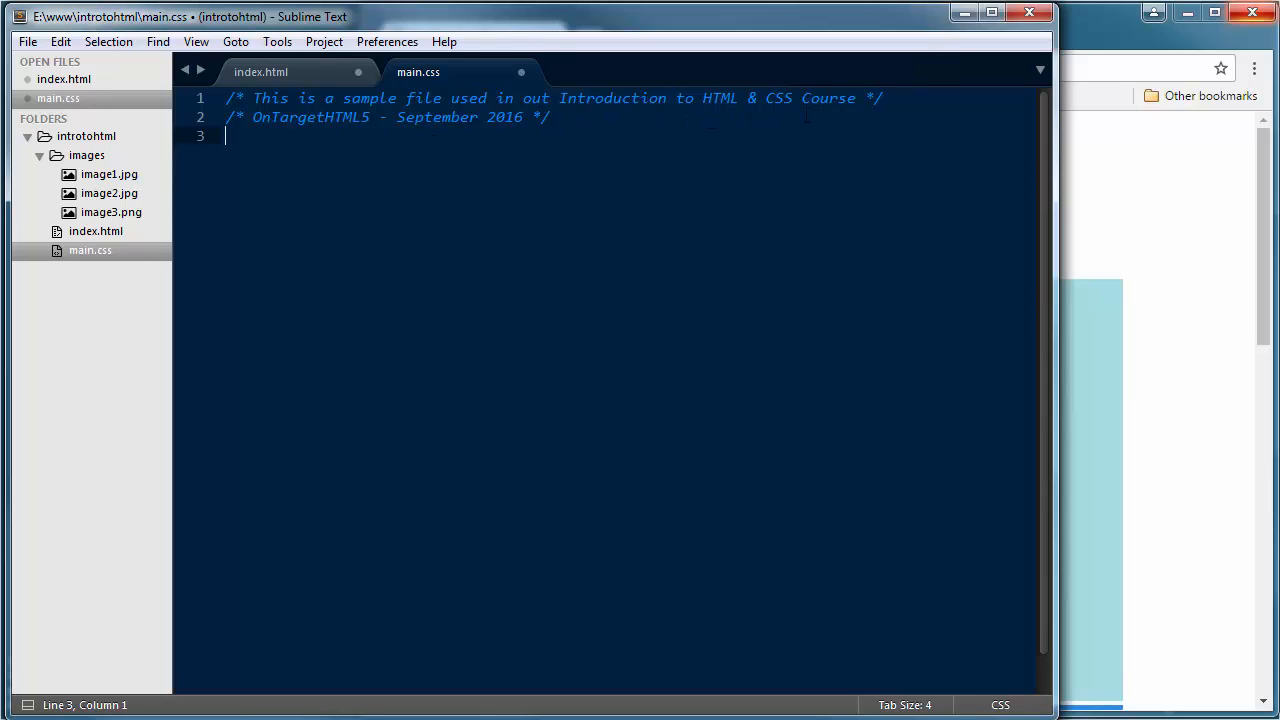
{"action": "mouse_move", "coordinate": [864, 124]}
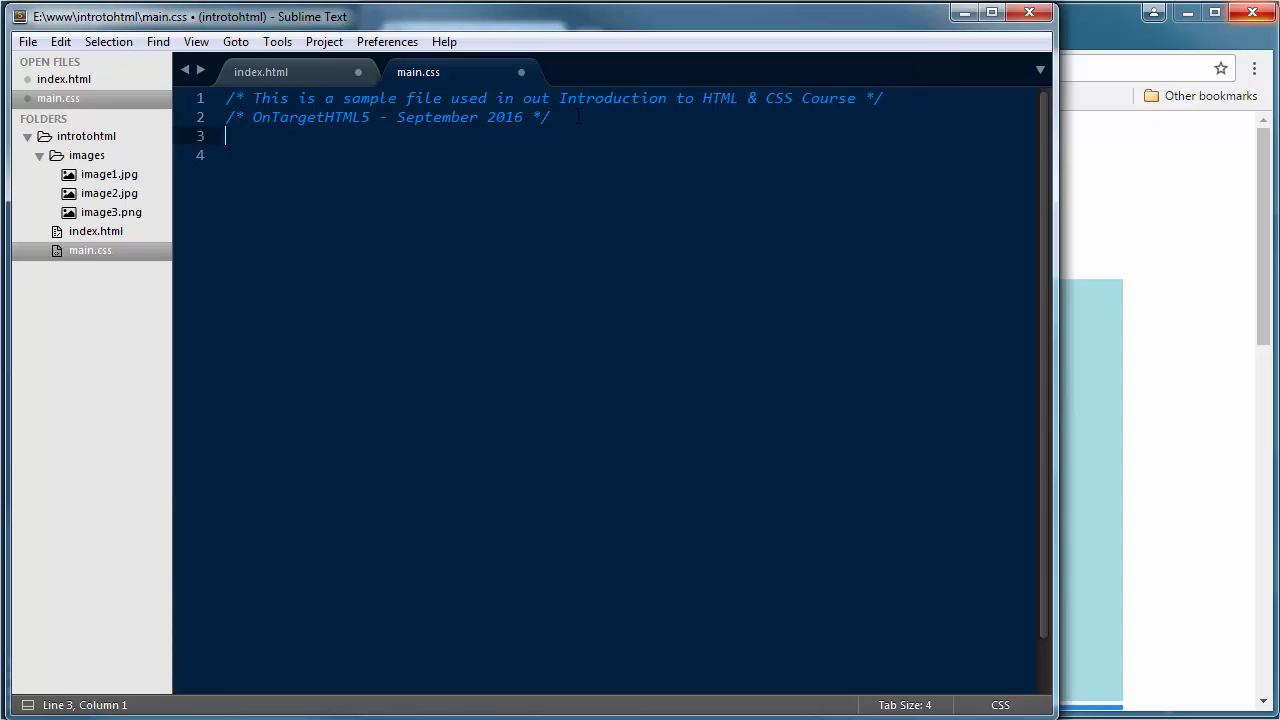
{"action": "key", "text": "Enter"}
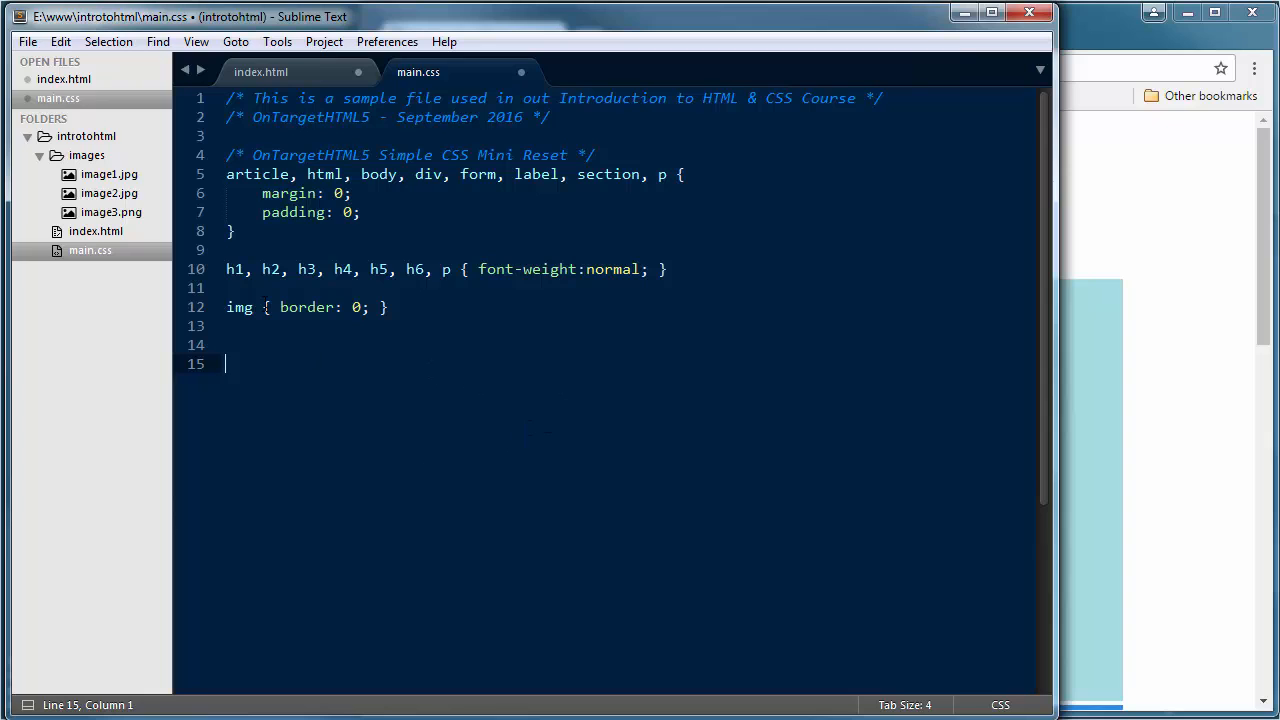
Step: Save main.css with the mini reset rules via File > Save
{"action": "left_click", "coordinate": [18, 44]}
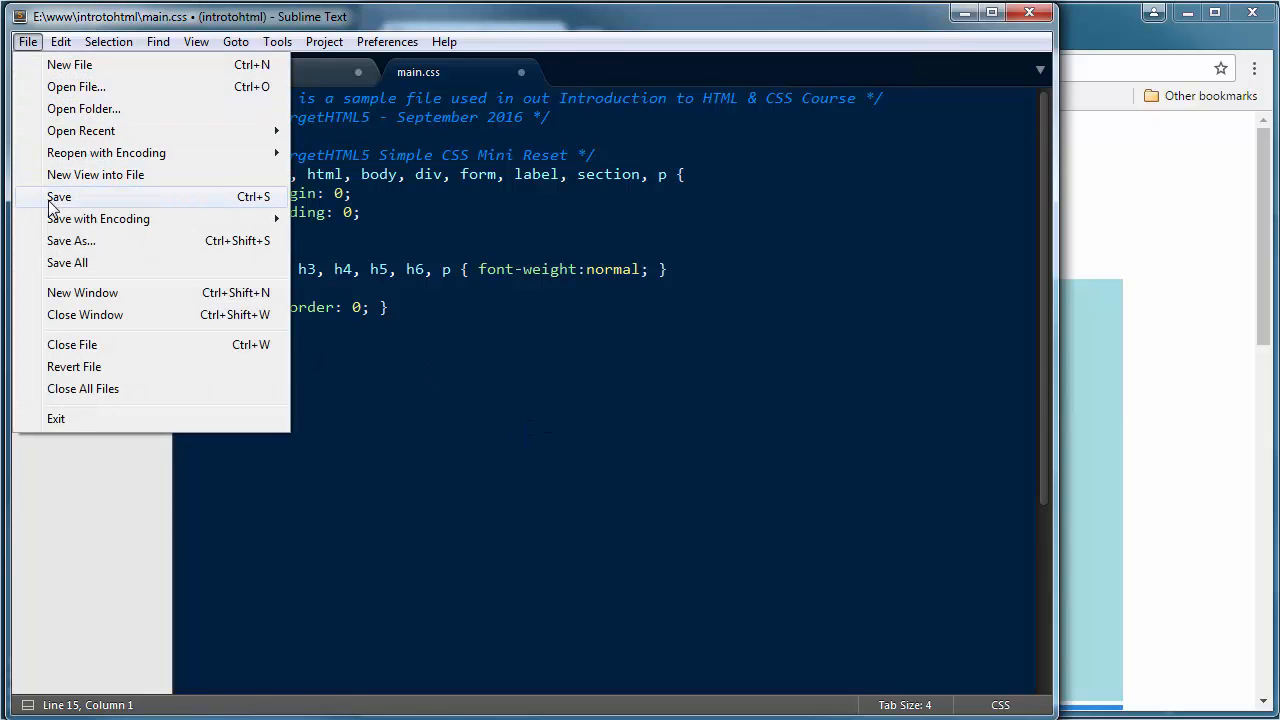
{"action": "left_click", "coordinate": [60, 196]}
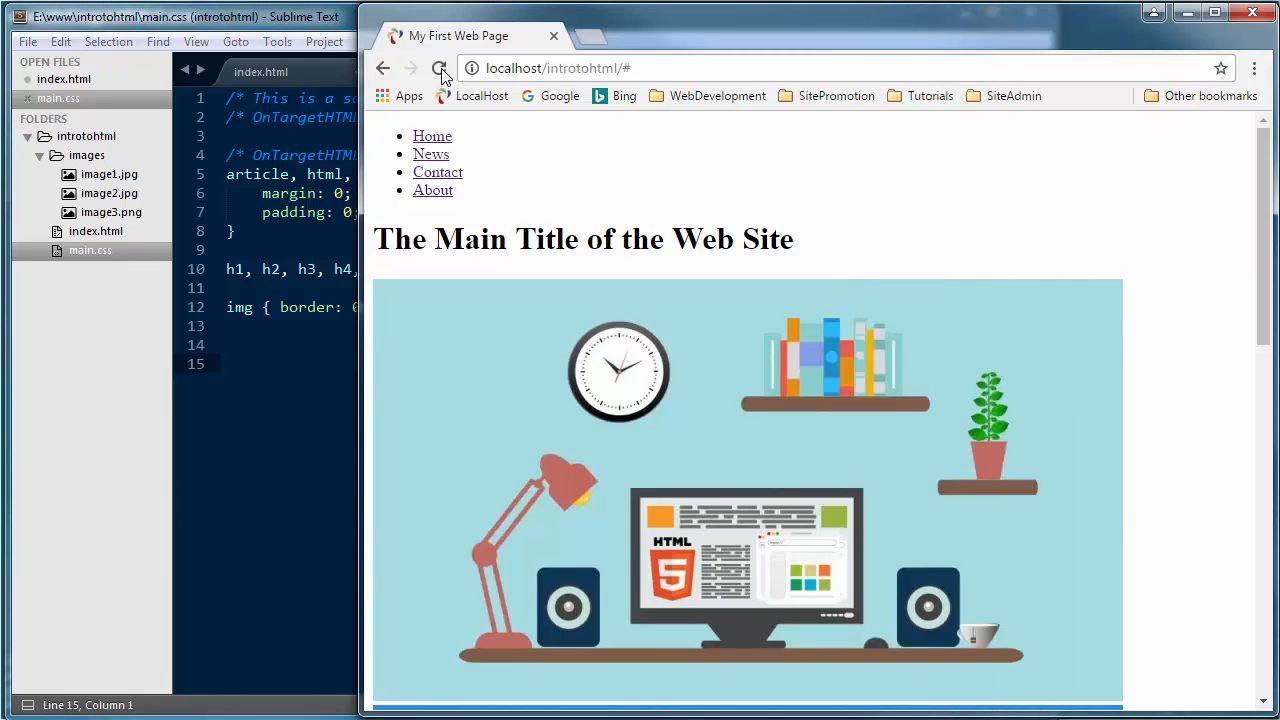
Step: Reload localhost/introtohtml so the title shows in normal weight with the reset
{"action": "left_click", "coordinate": [20, 44]}
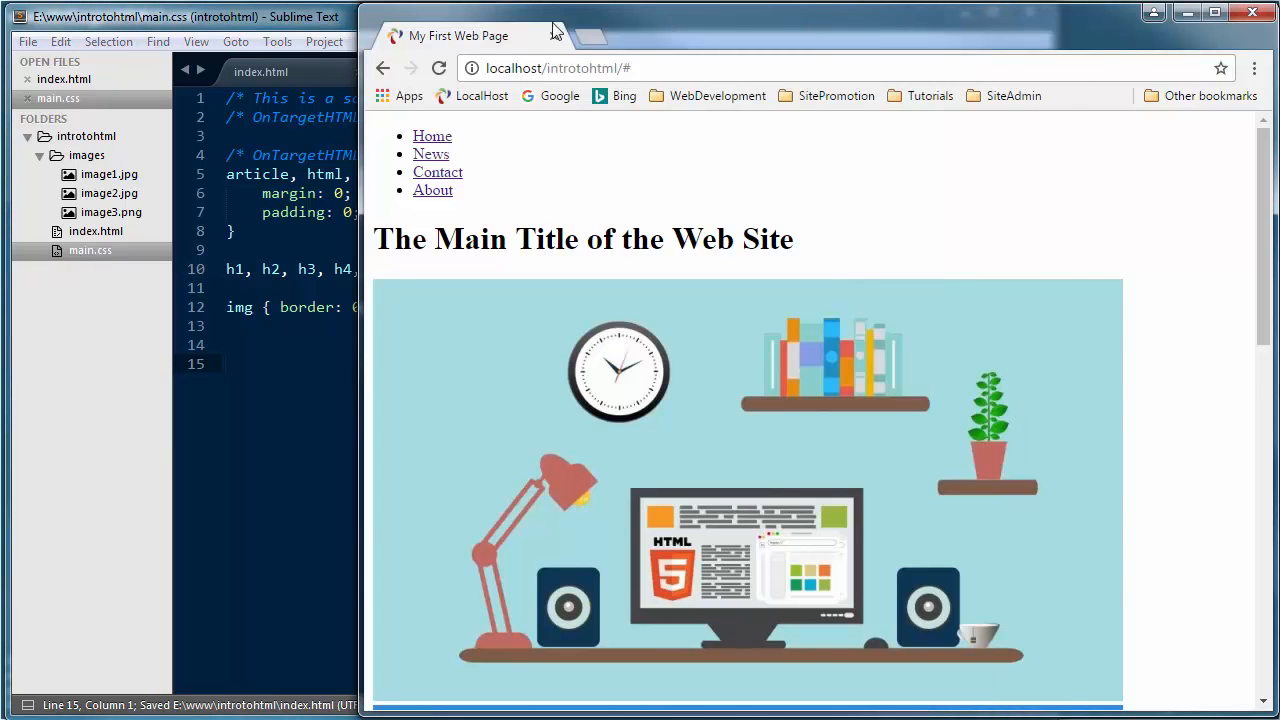
{"action": "left_click", "coordinate": [440, 68]}
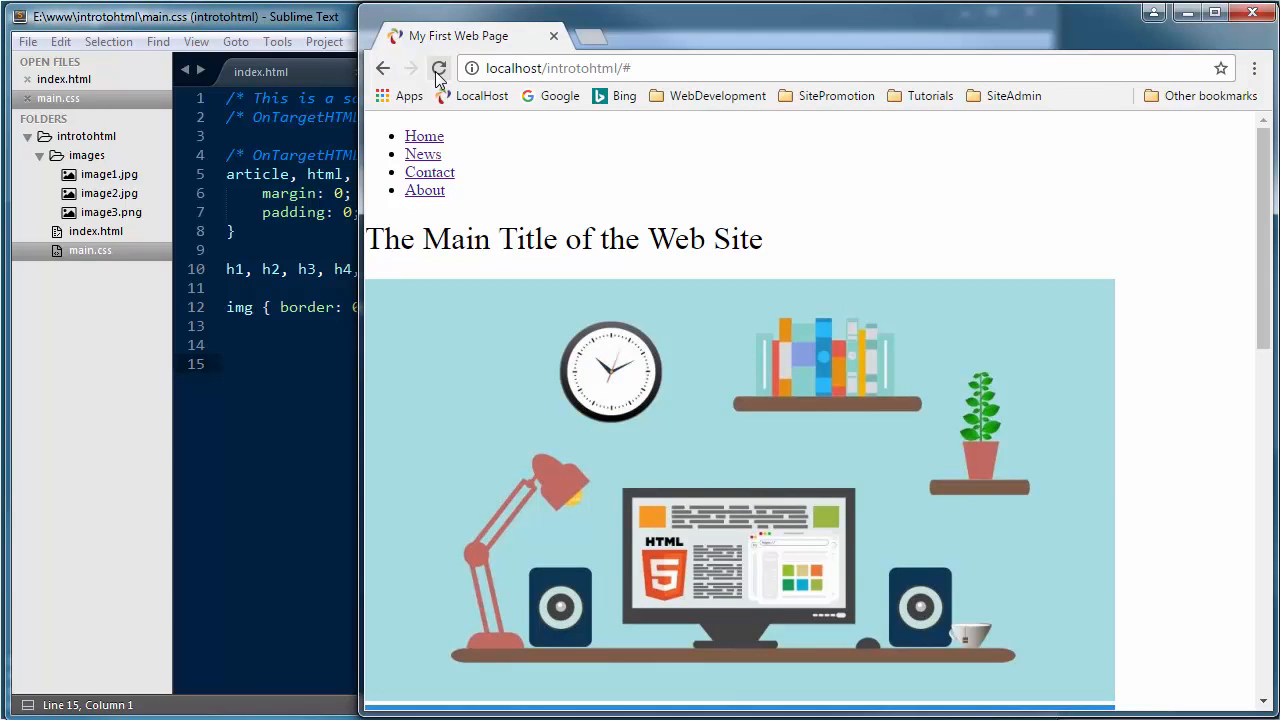
{"action": "left_click", "coordinate": [438, 68]}
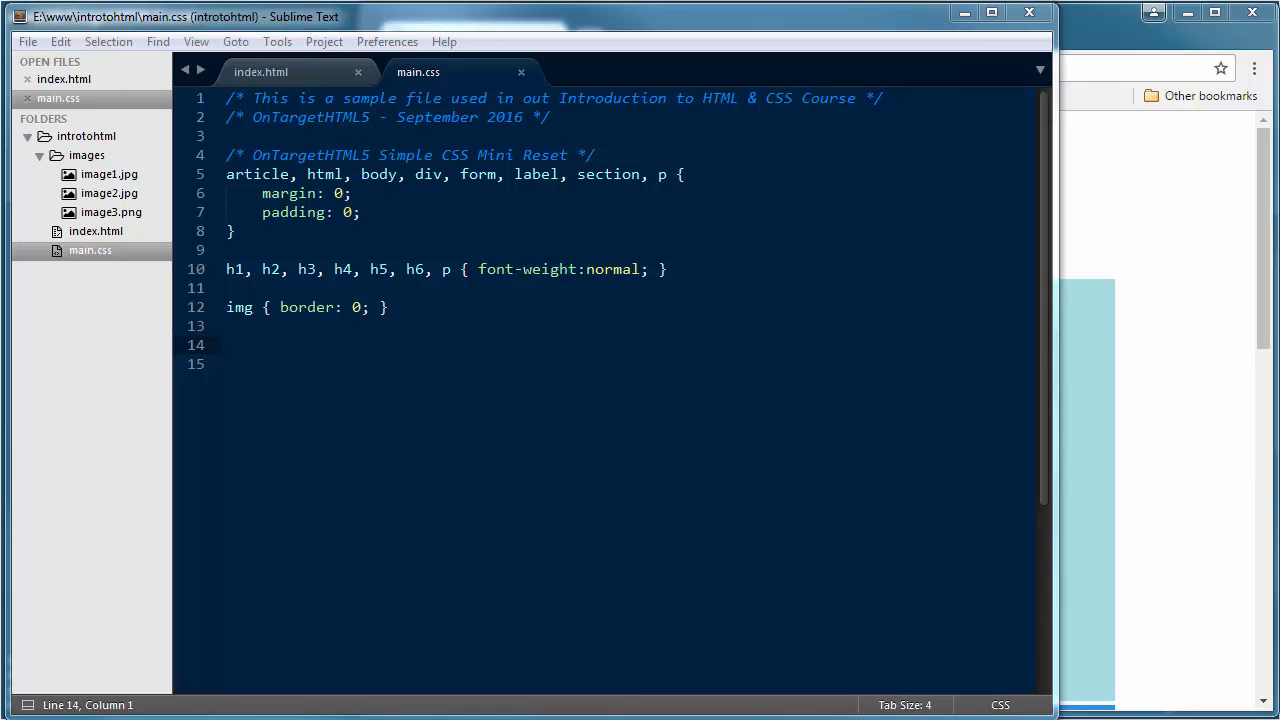
{"action": "mouse_move", "coordinate": [348, 68]}
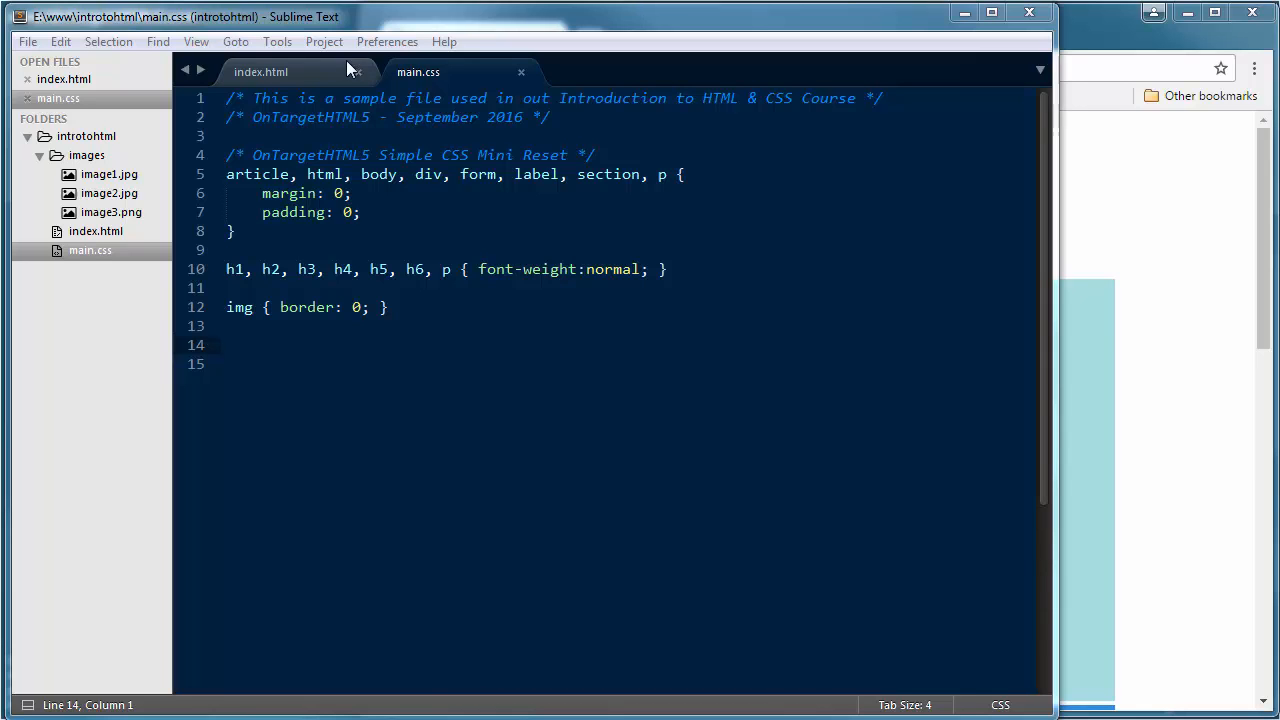
Step: Add id="container" to the page-content div in index.html and select the id name
{"action": "left_click", "coordinate": [284, 72]}
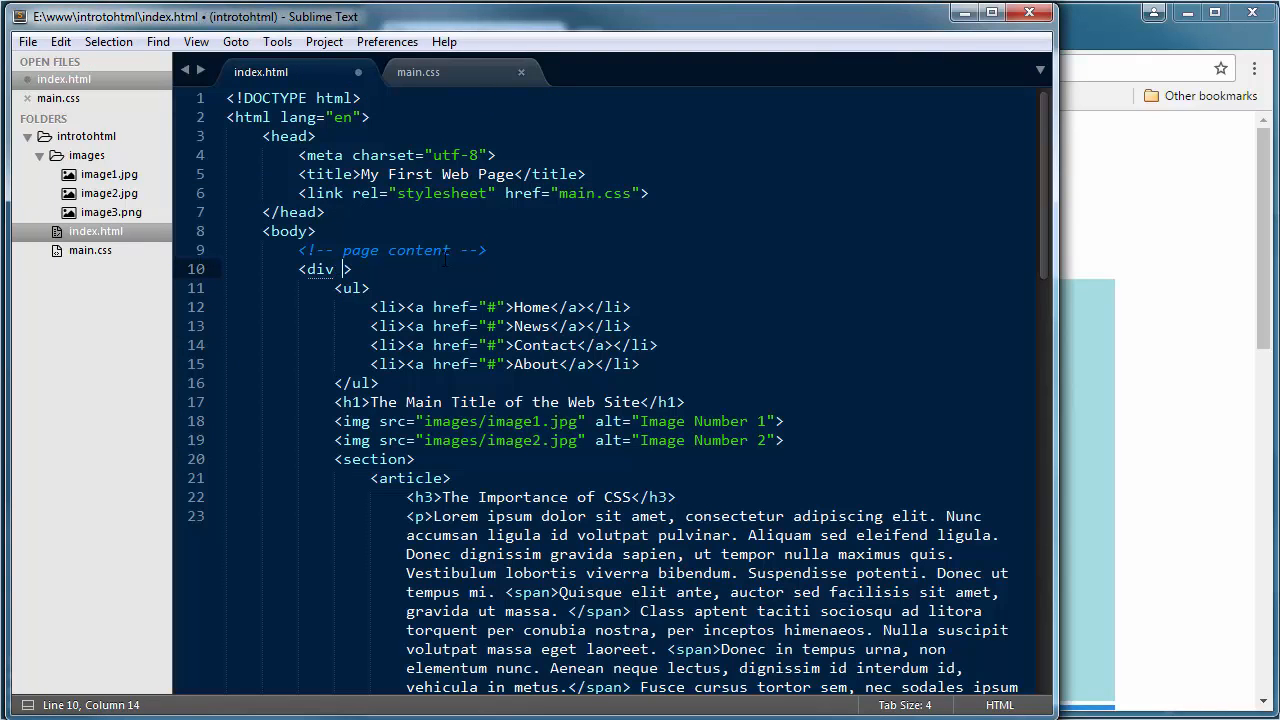
{"action": "type", "text": "id=\""}
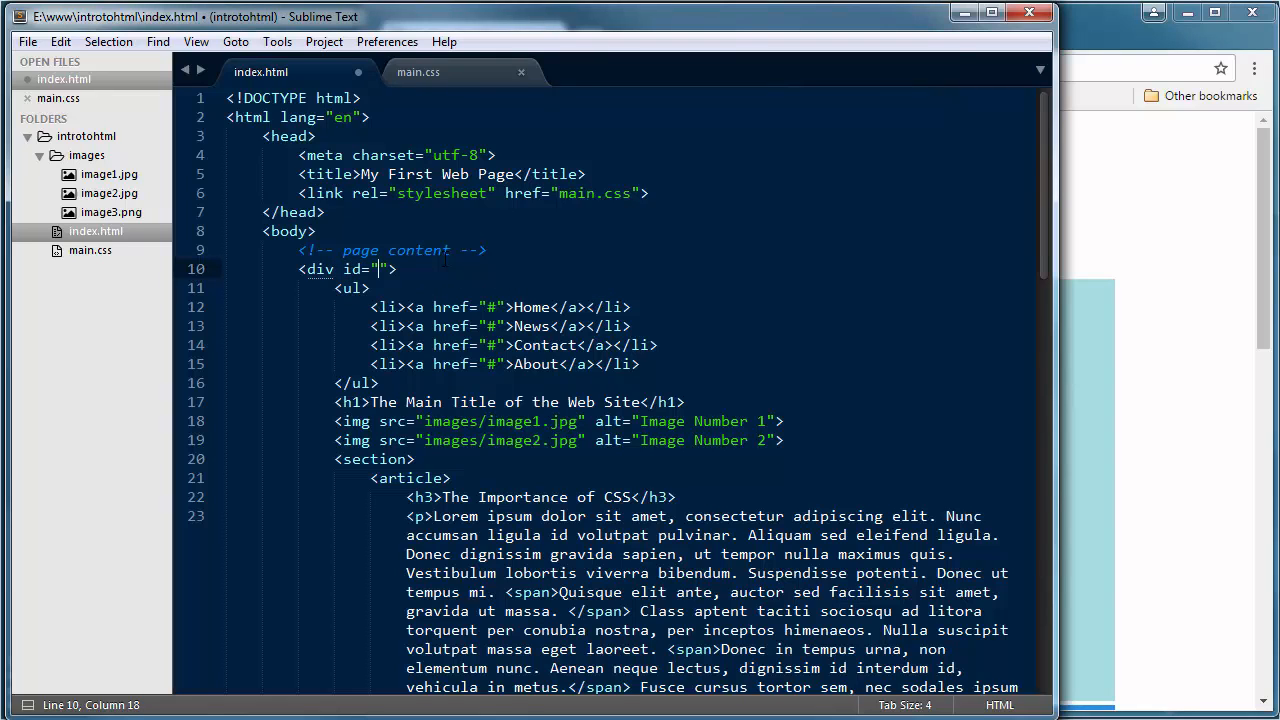
{"action": "type", "text": "container"}
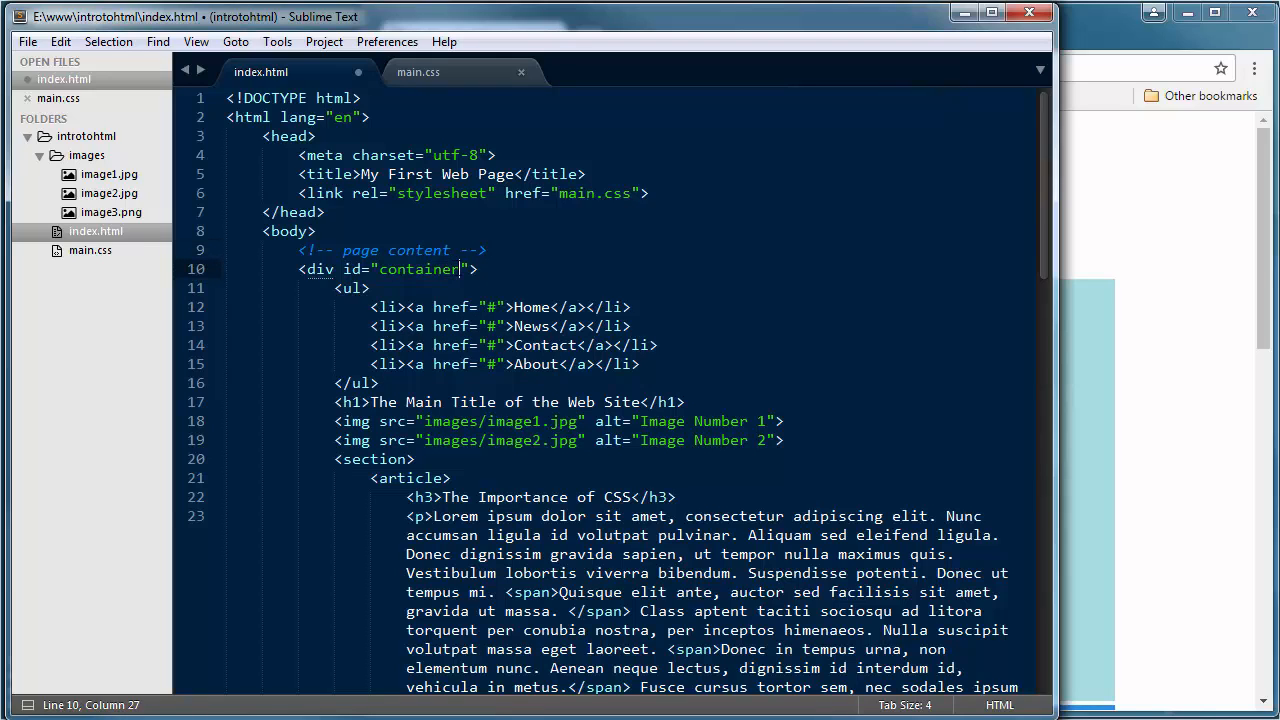
{"action": "double_click", "coordinate": [416, 268]}
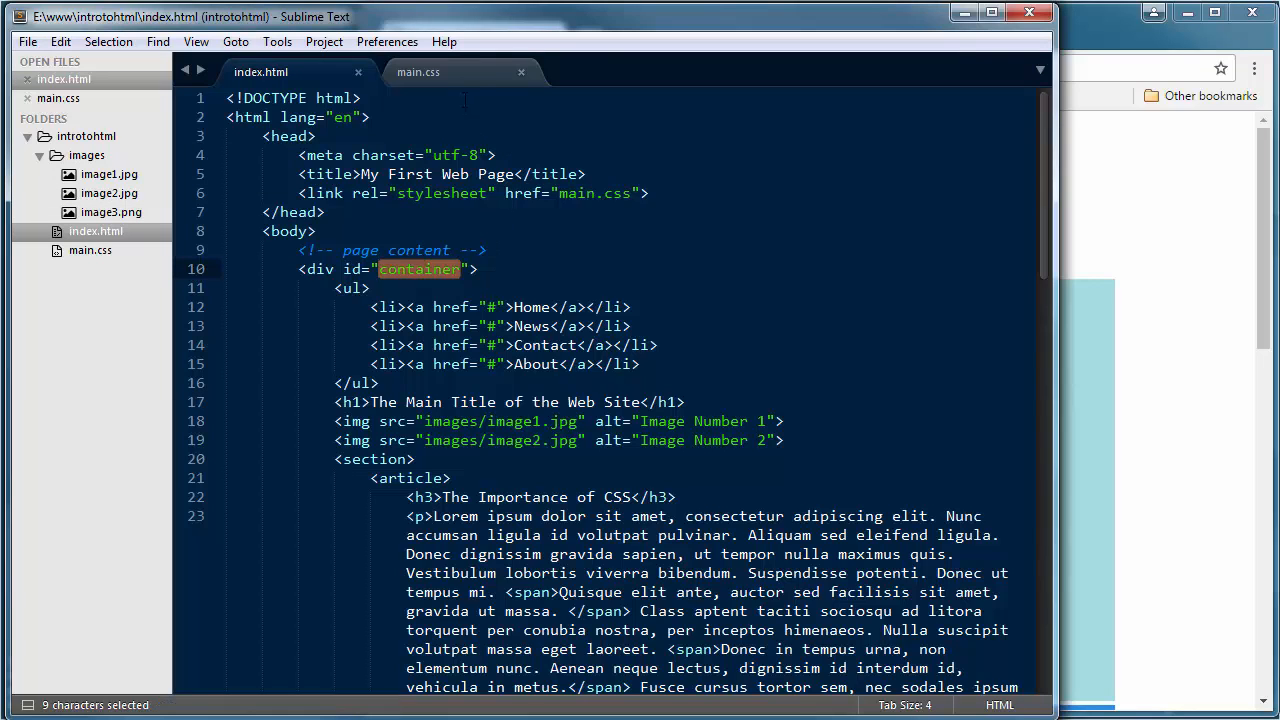
{"action": "mouse_move", "coordinate": [462, 72]}
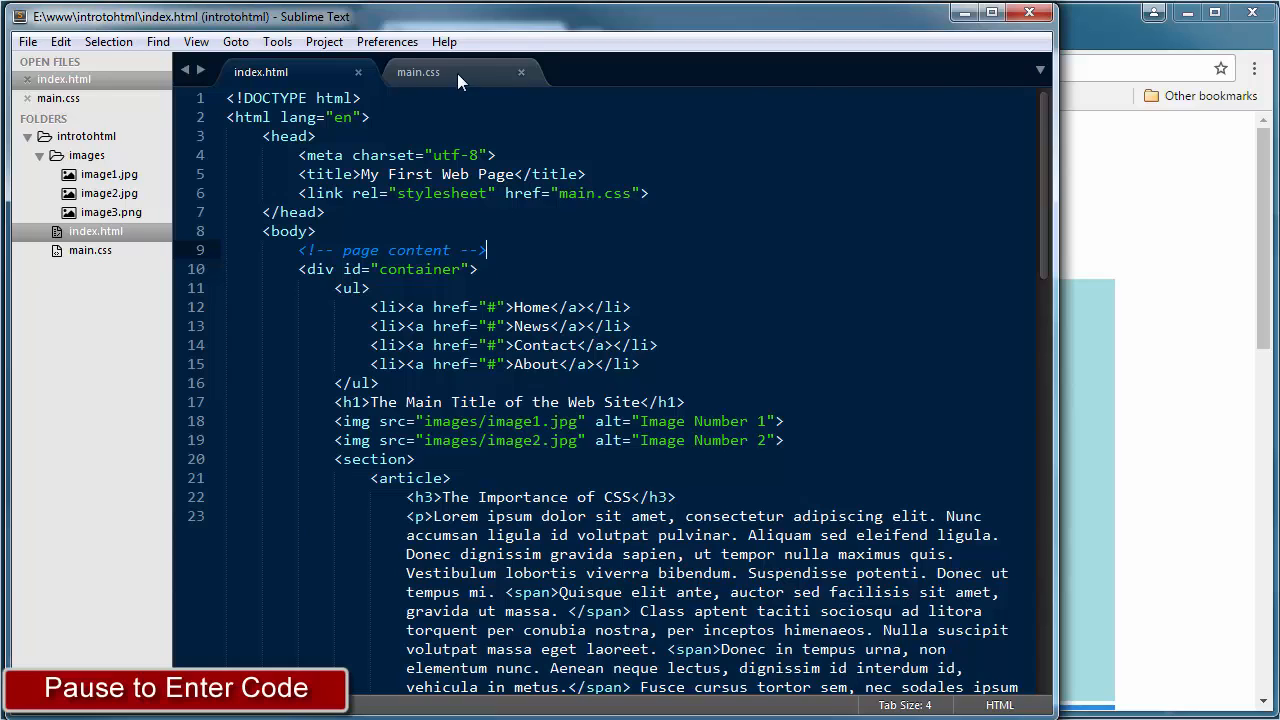
Step: Add a /* Home Page Styles */ comment at the end of main.css and return to index.html
{"action": "left_click", "coordinate": [418, 72]}
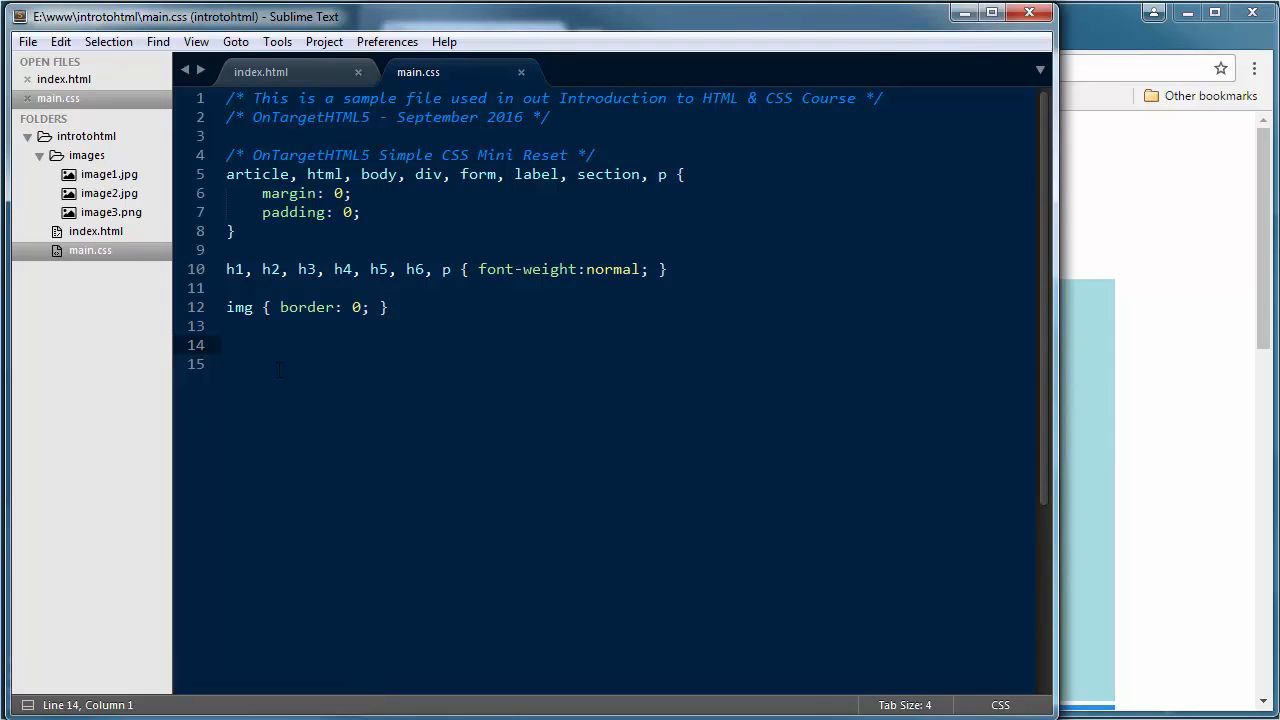
{"action": "type", "text": "/* Home Page Styl"}
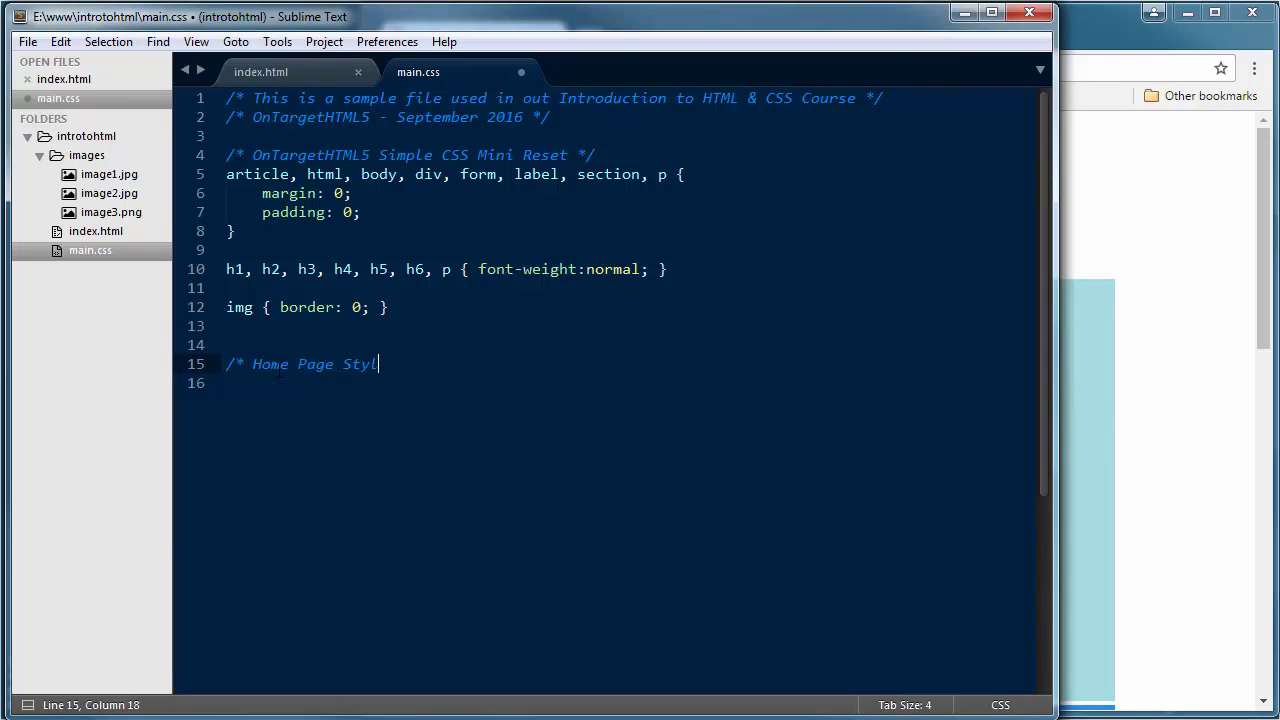
{"action": "type", "text": "es"}
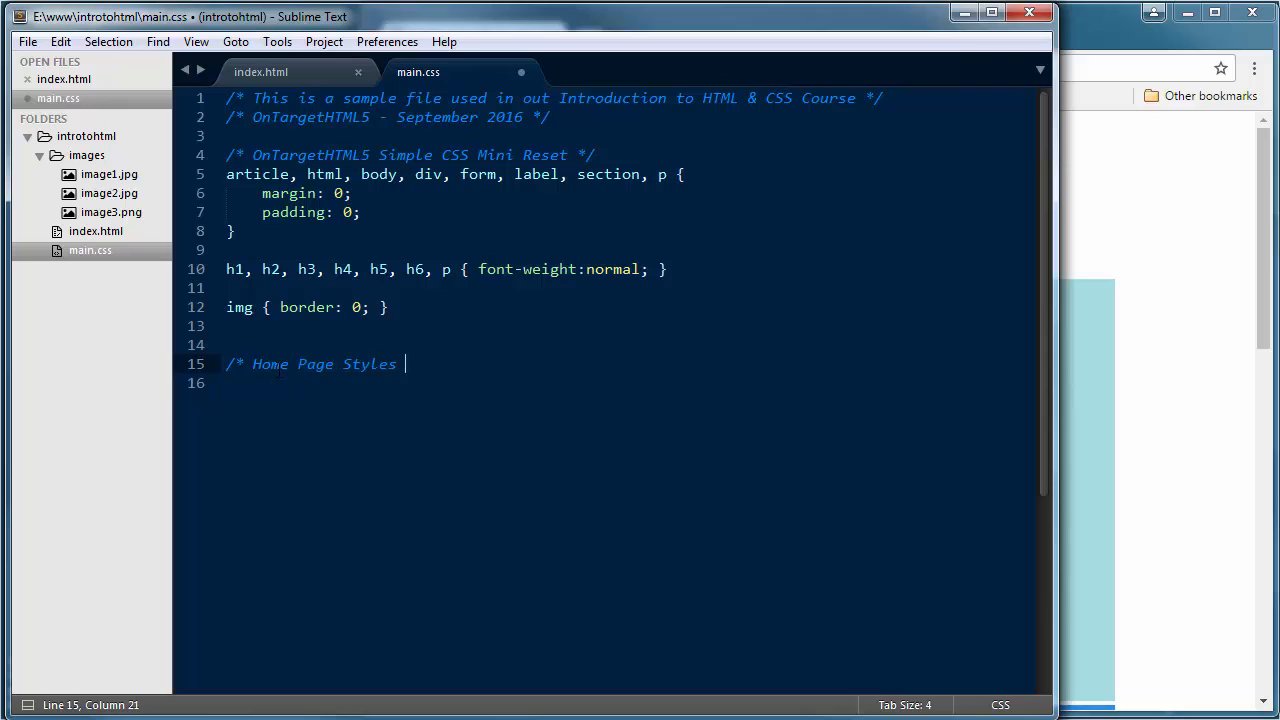
{"action": "type", "text": "*/"}
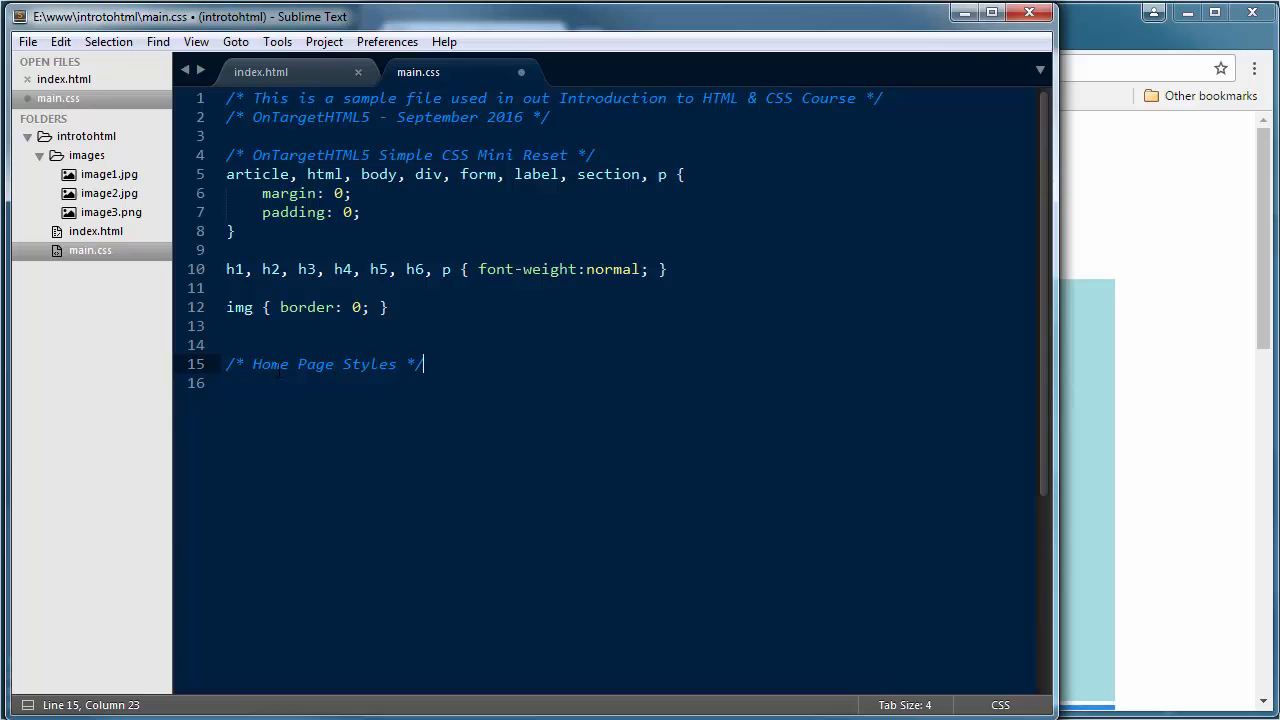
{"action": "key", "text": "Enter"}
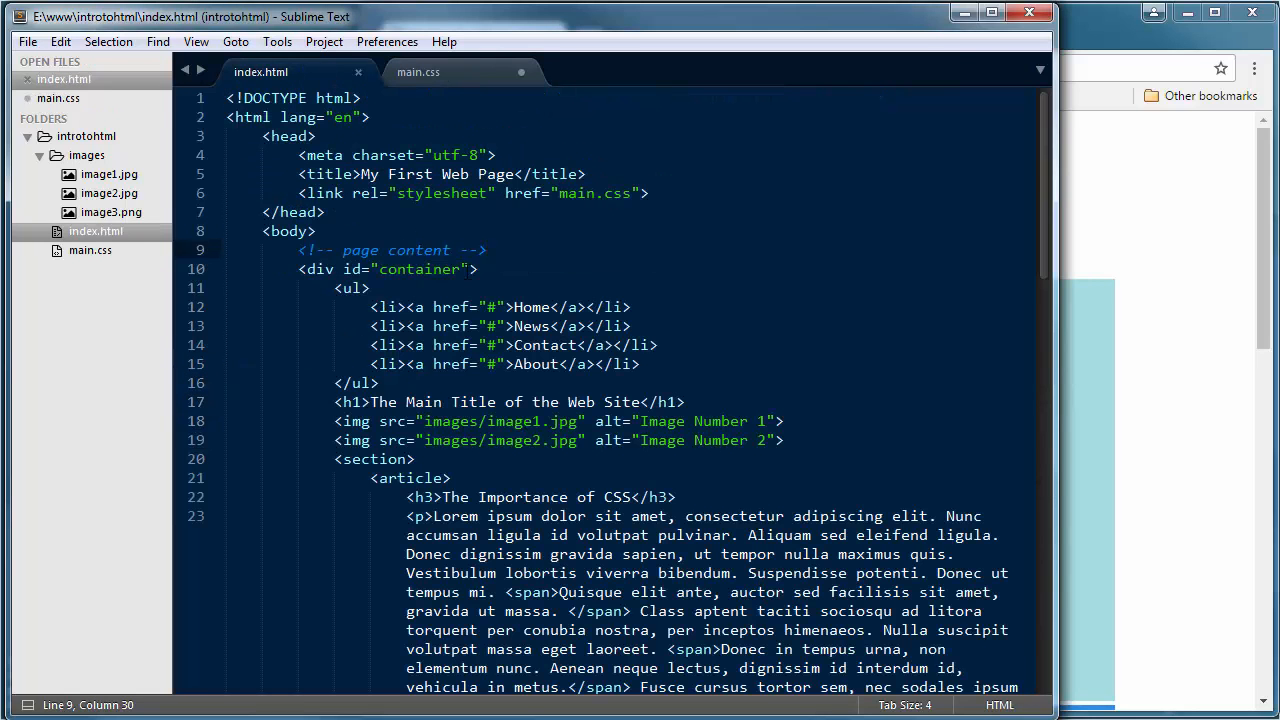
Step: Check the container id in index.html, then begin a #container rule in main.css
{"action": "double_click", "coordinate": [418, 268]}
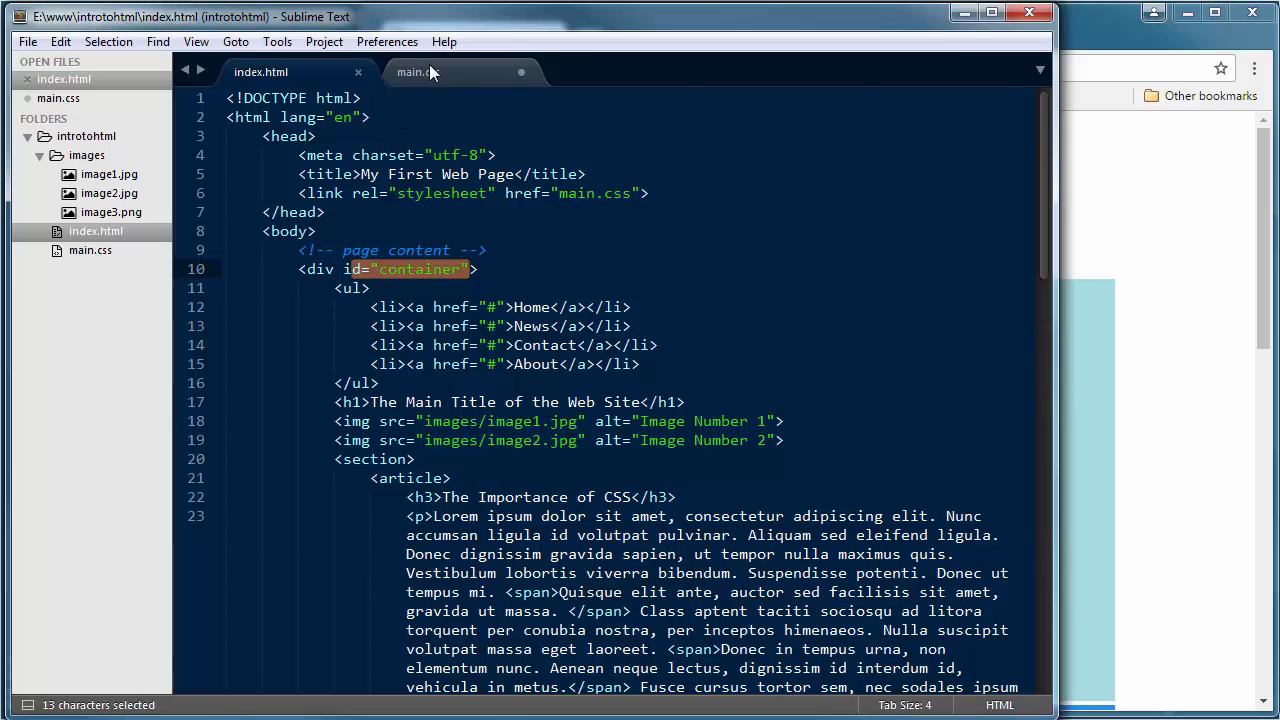
{"action": "left_click", "coordinate": [416, 72]}
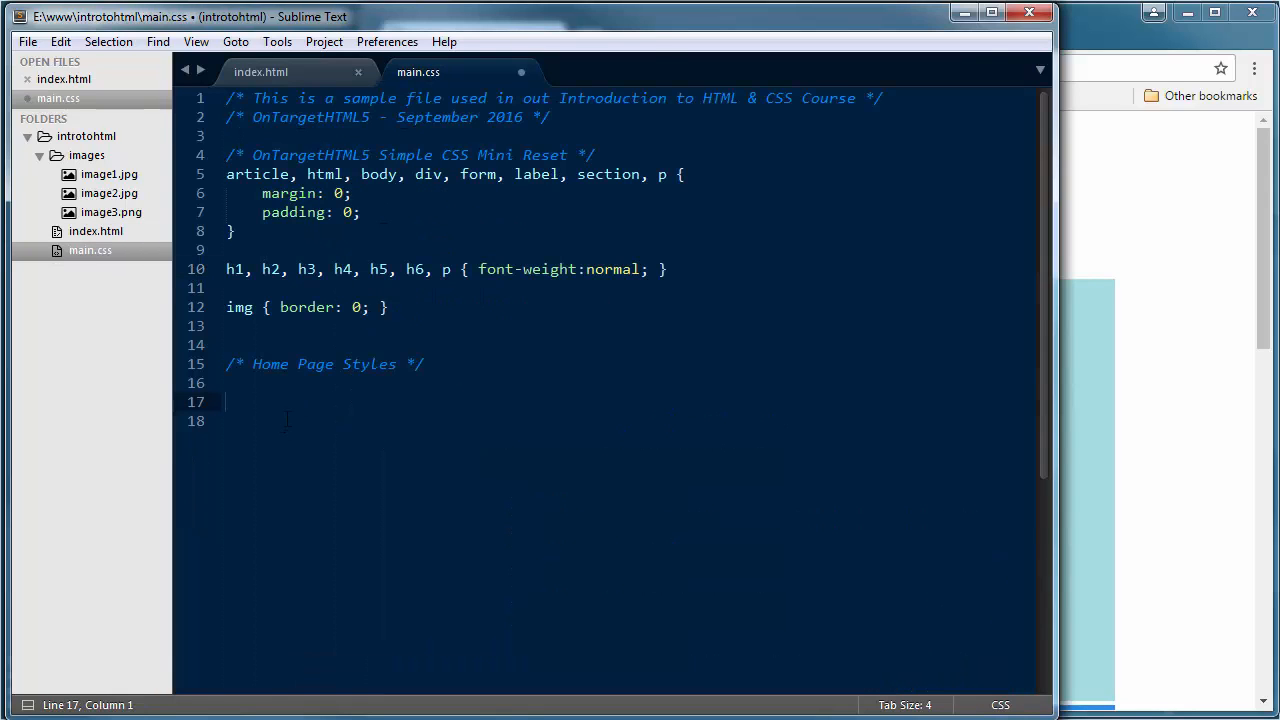
{"action": "type", "text": "#"}
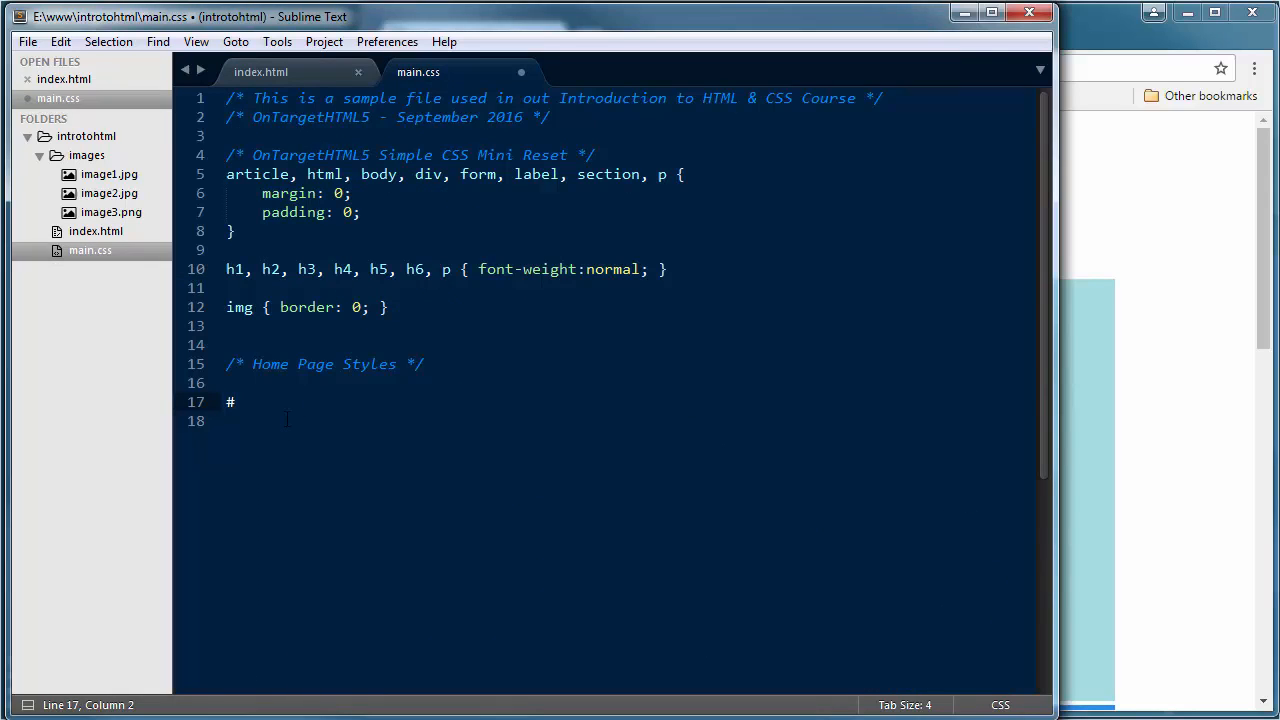
{"action": "type", "text": "containe"}
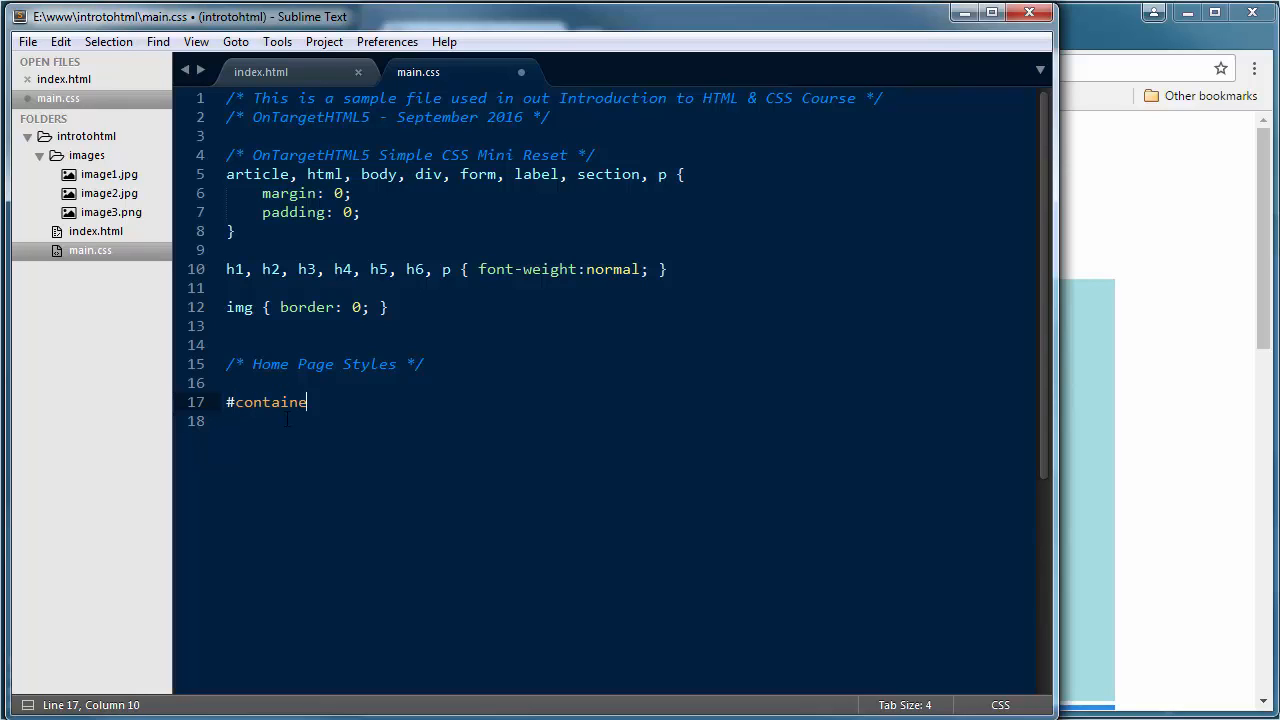
{"action": "type", "text": "r {"}
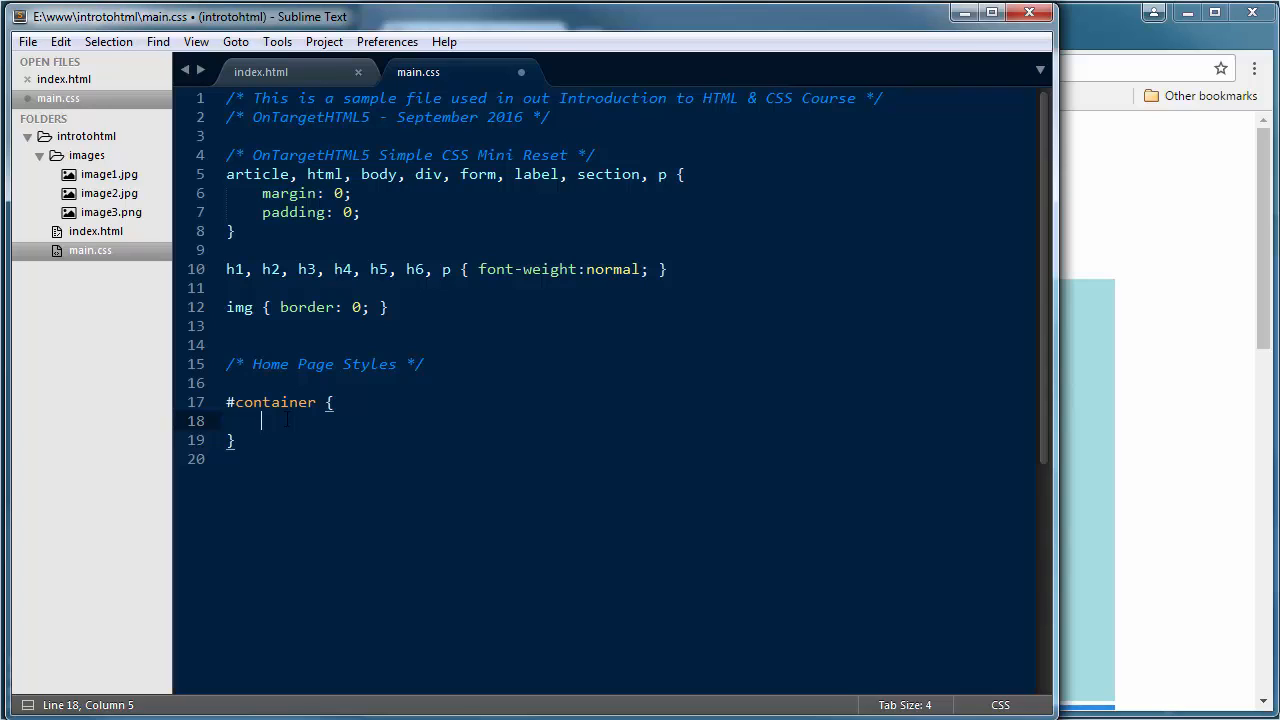
Step: Set the #container width to 85% and stay in the stylesheet
{"action": "type", "text": "width:"}
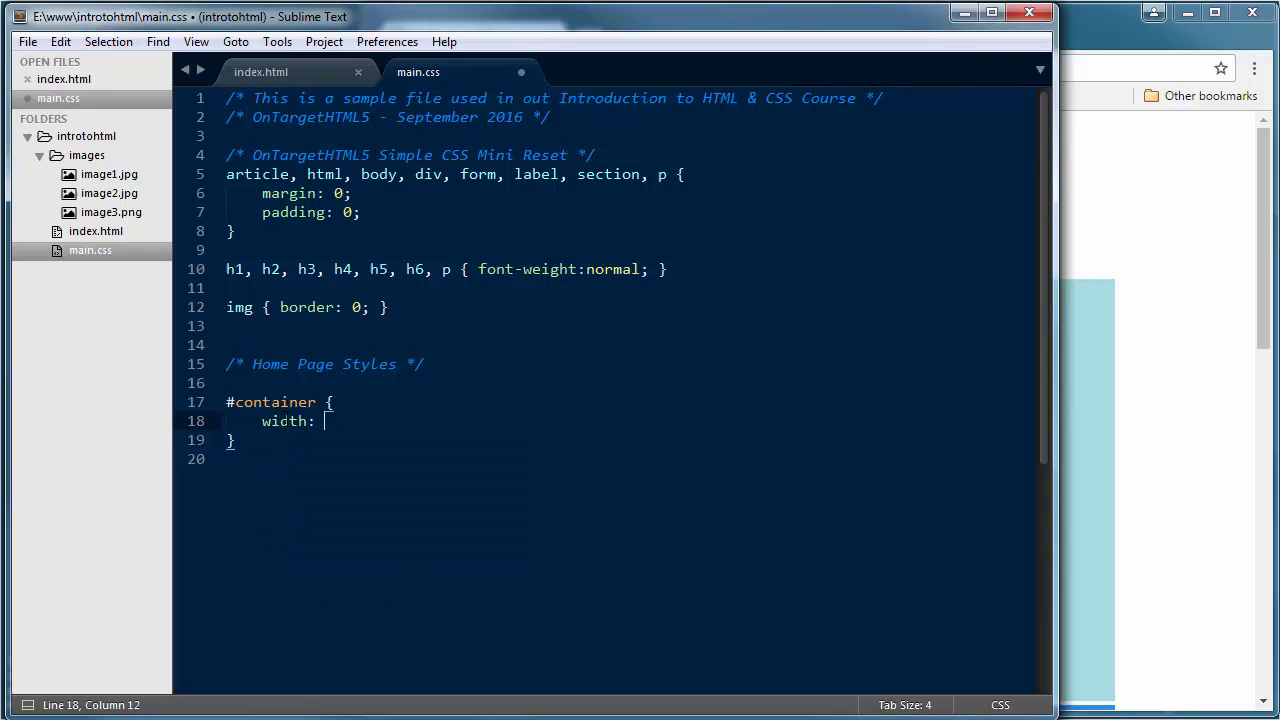
{"action": "type", "text": "85%"}
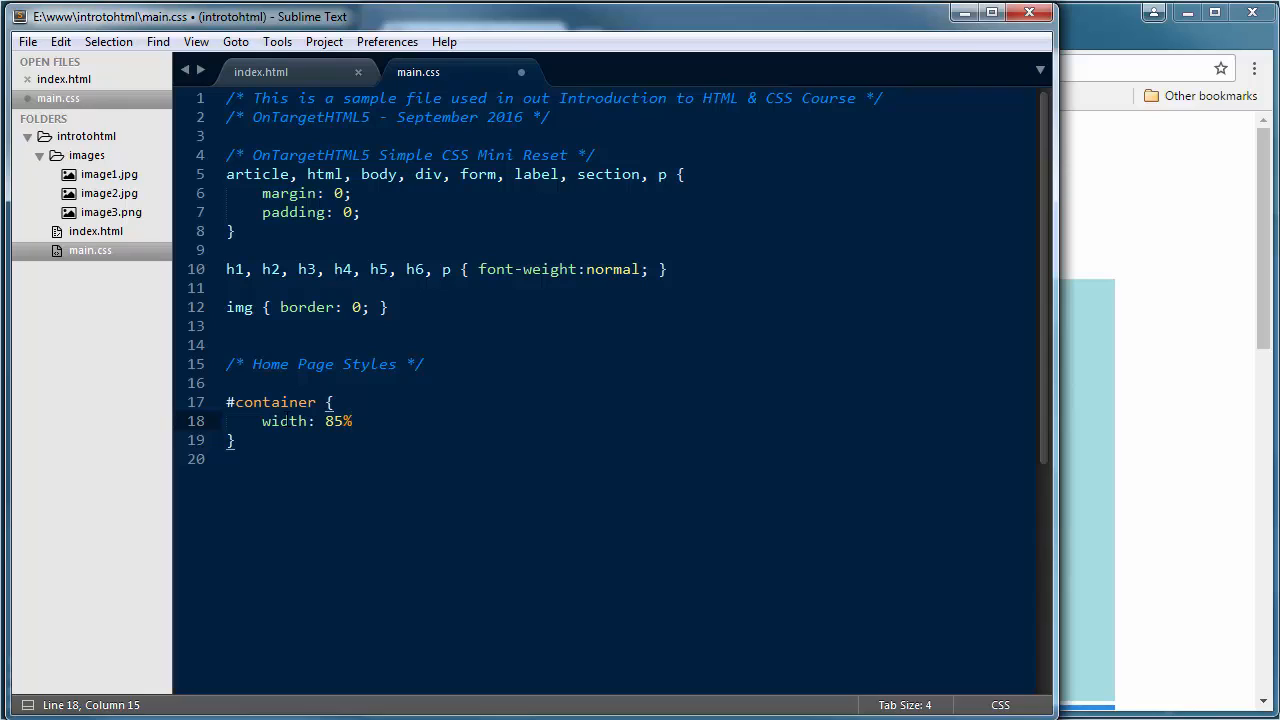
{"action": "type", "text": ";"}
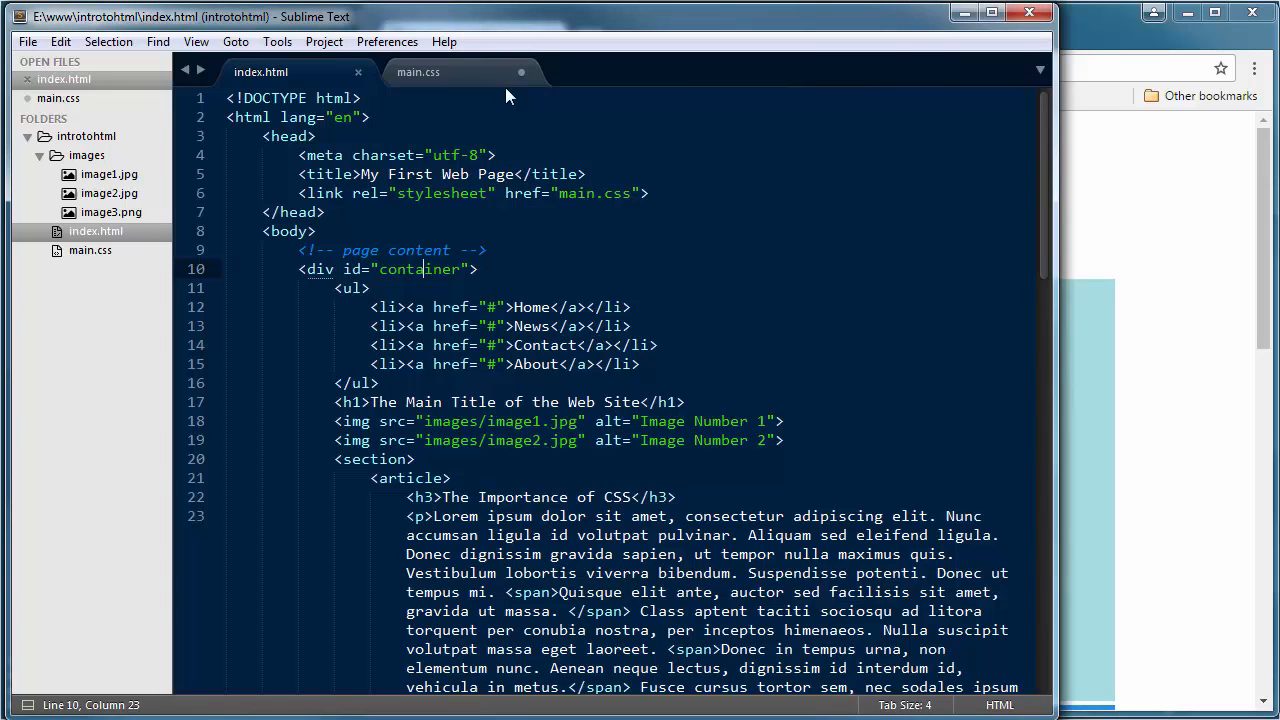
{"action": "left_click", "coordinate": [418, 72]}
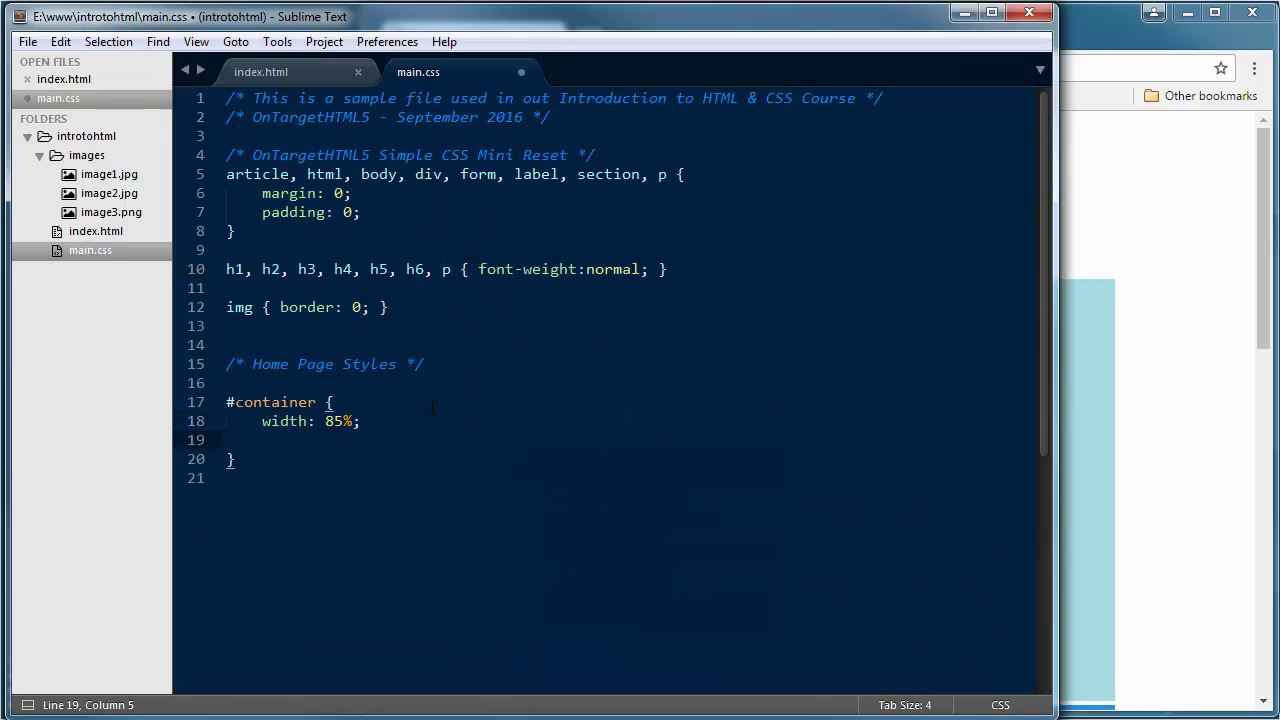
Step: Give #container a background of #EEE
{"action": "type", "text": "ba"}
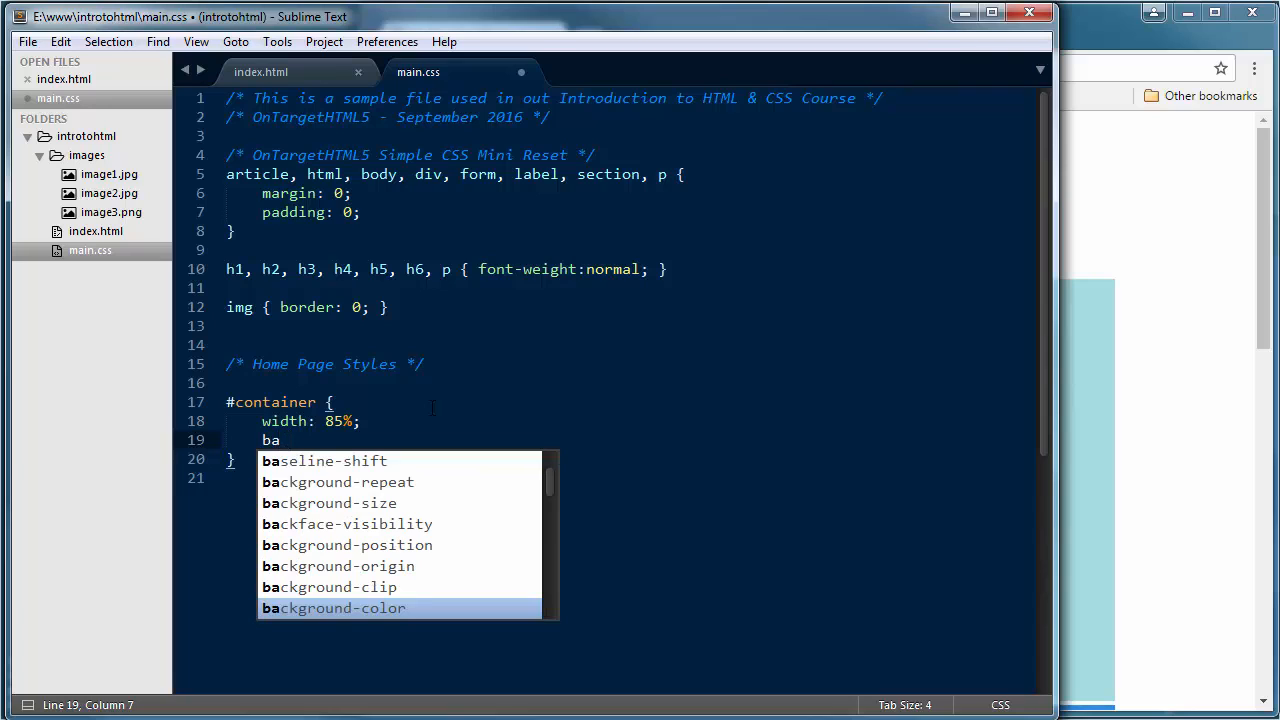
{"action": "type", "text": "b"}
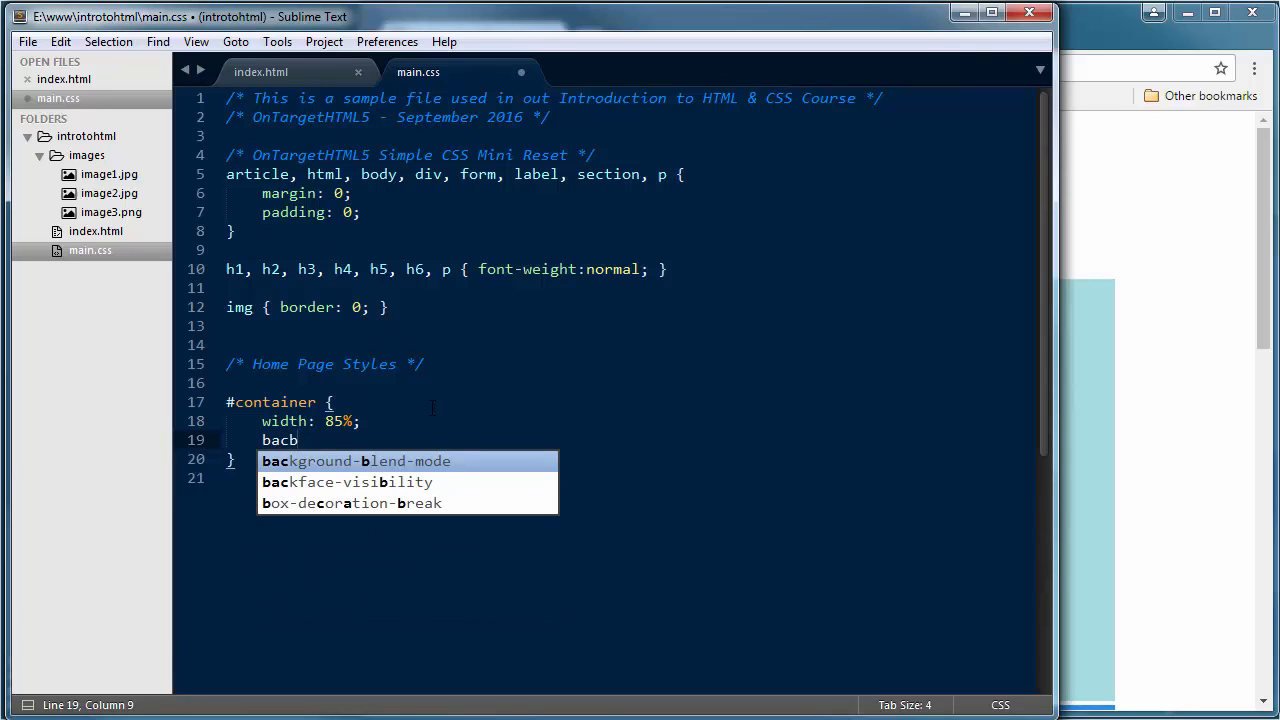
{"action": "key", "text": "BackSpace"}
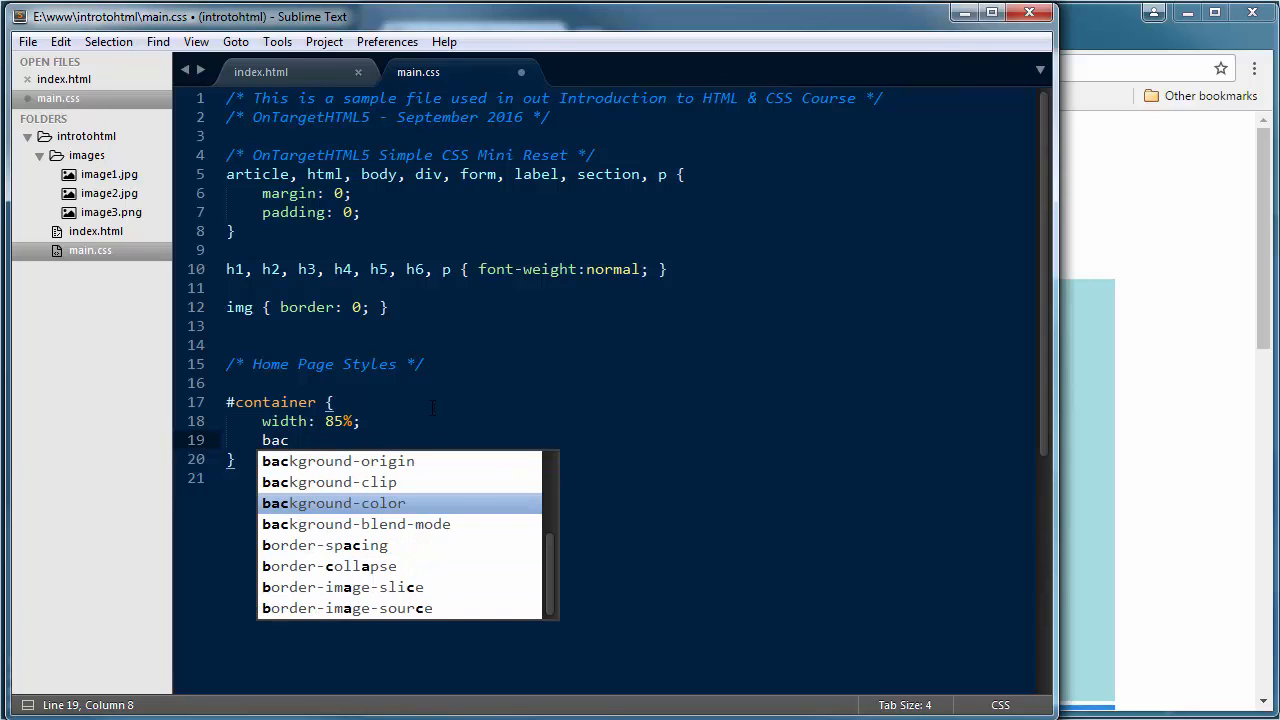
{"action": "type", "text": "kgrou"}
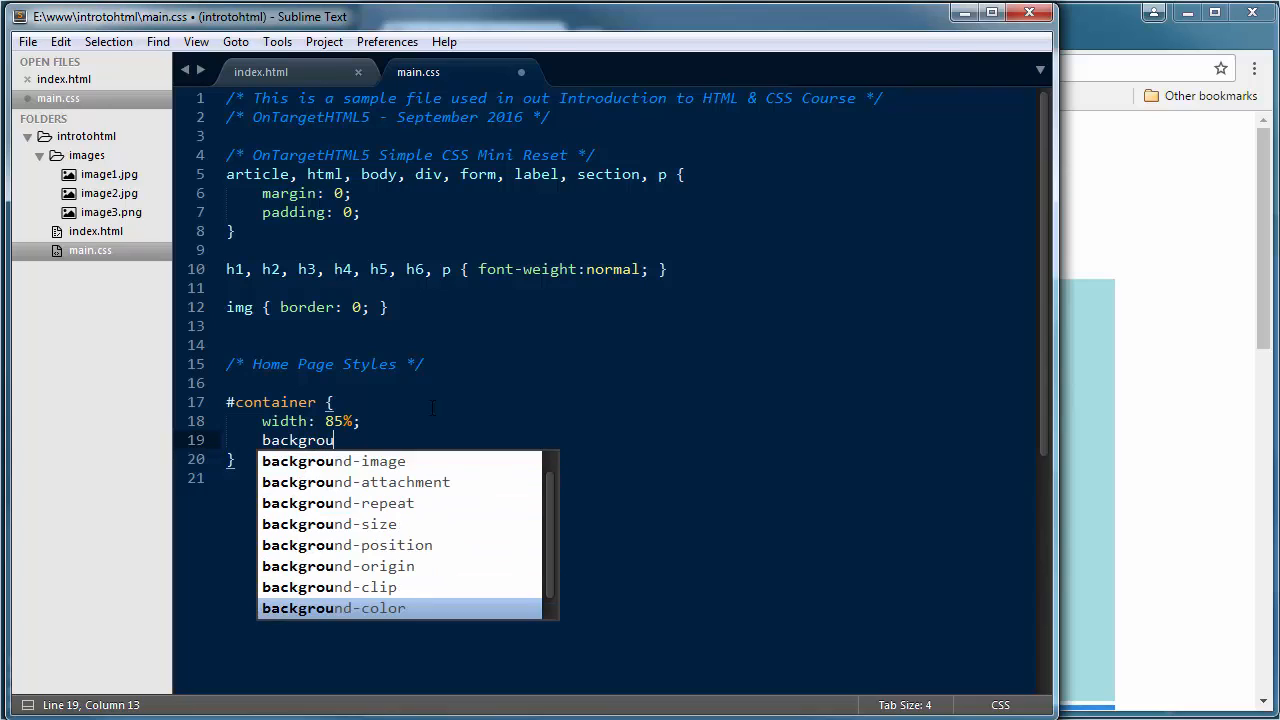
{"action": "type", "text": "d: ;"}
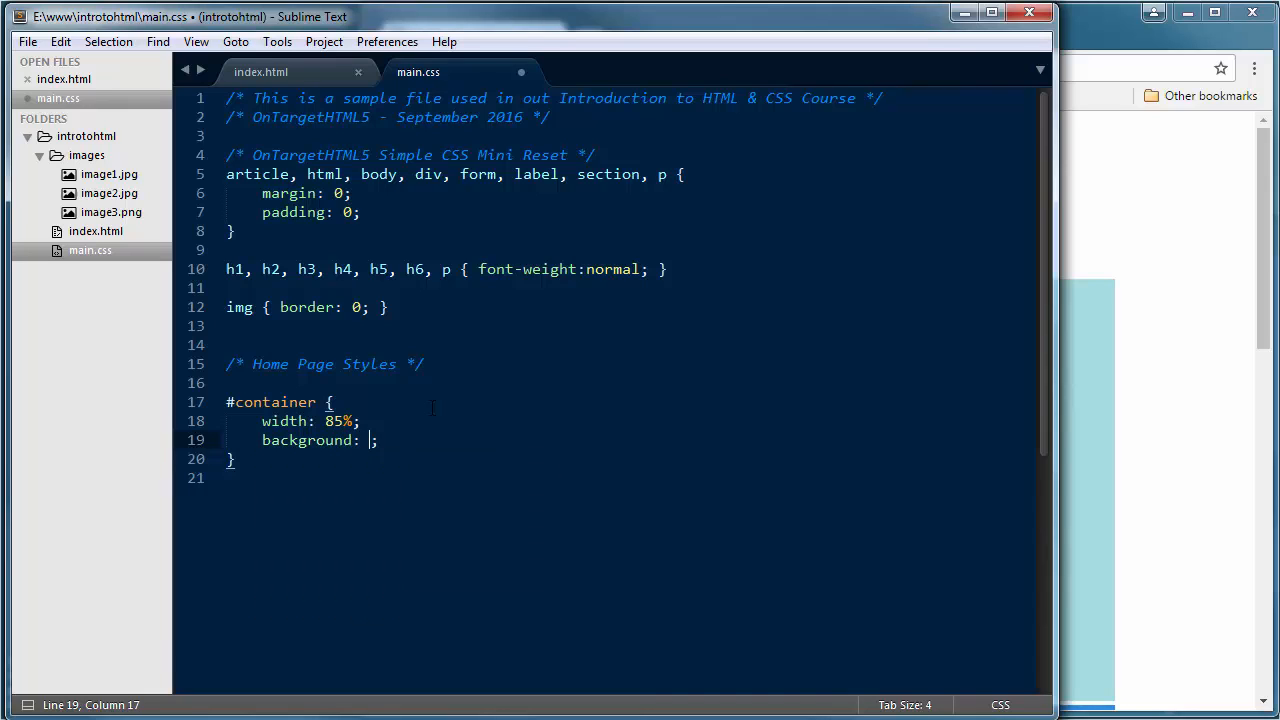
{"action": "type", "text": "#"}
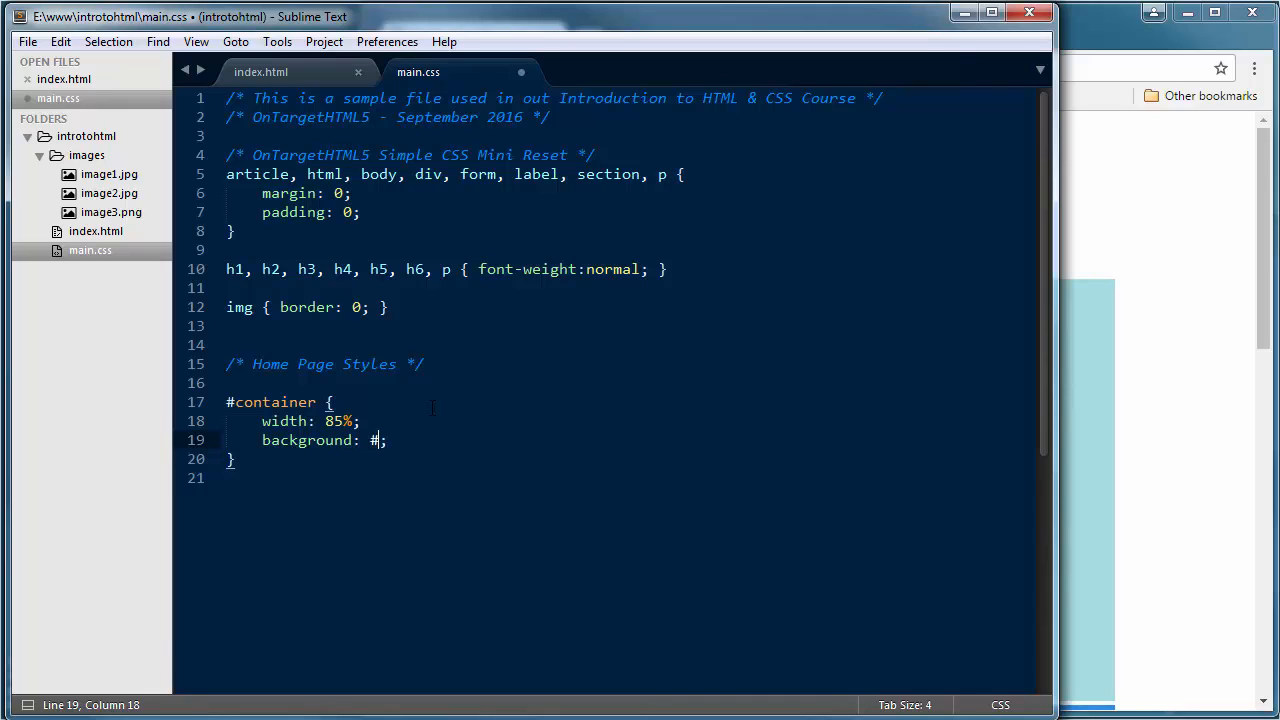
{"action": "type", "text": "EEE"}
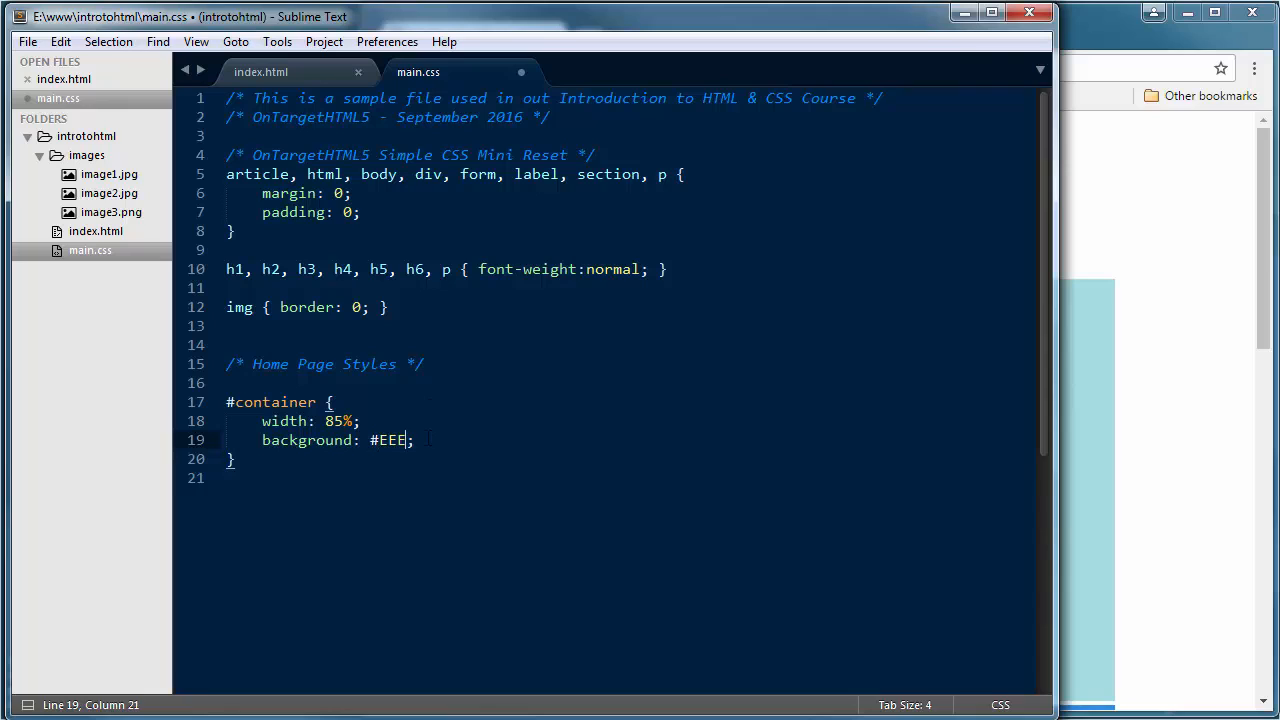
{"action": "key", "text": "Enter"}
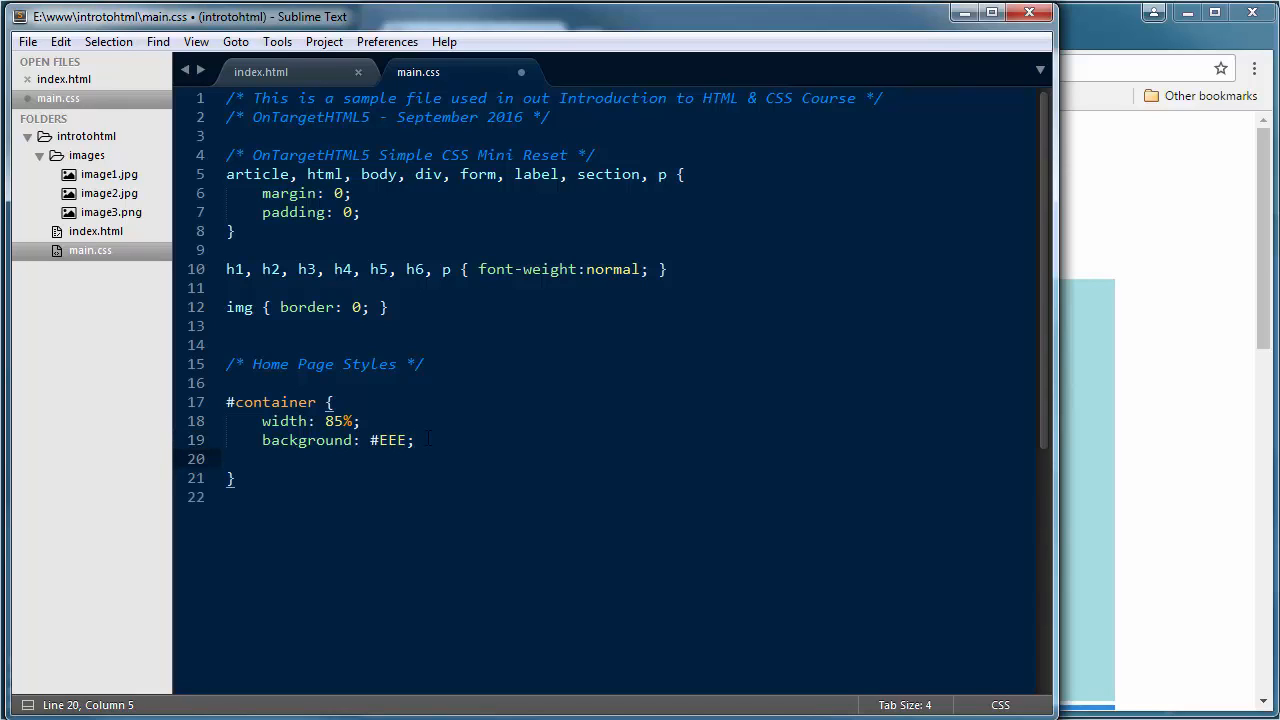
Step: Add margin: 0 auto to #container and save the stylesheet
{"action": "type", "text": "margin: 0"}
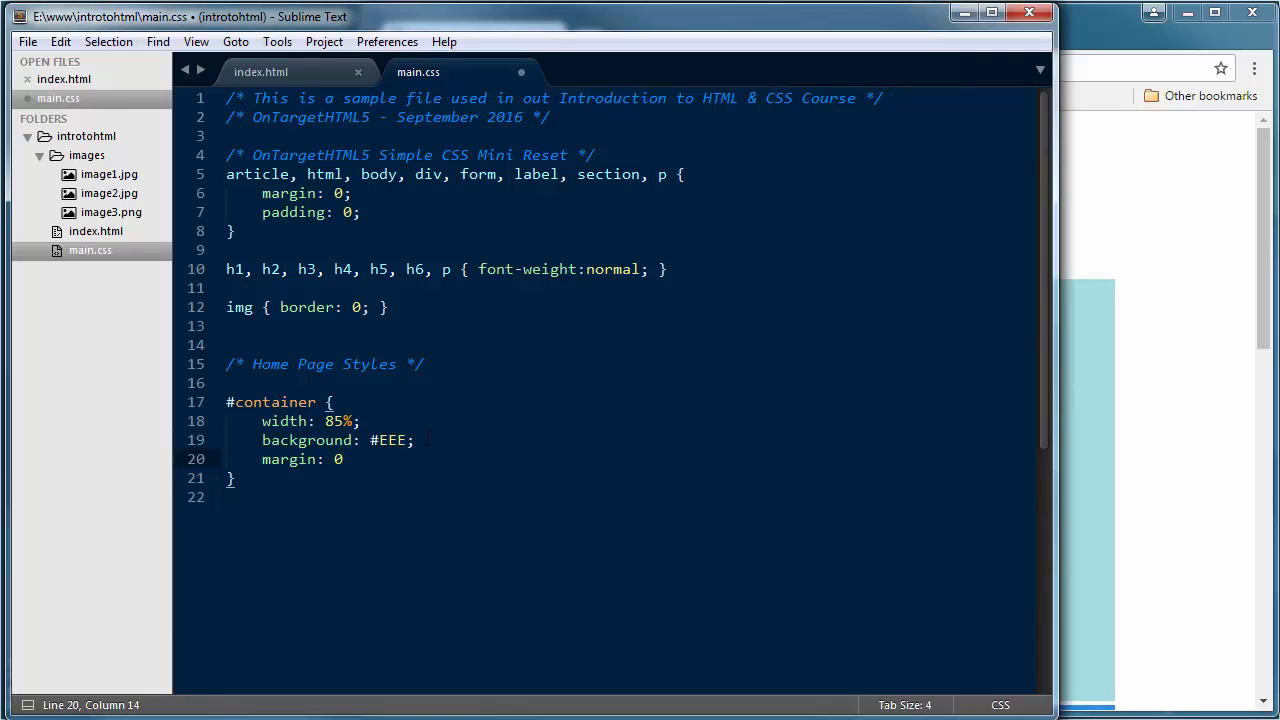
{"action": "type", "text": "au"}
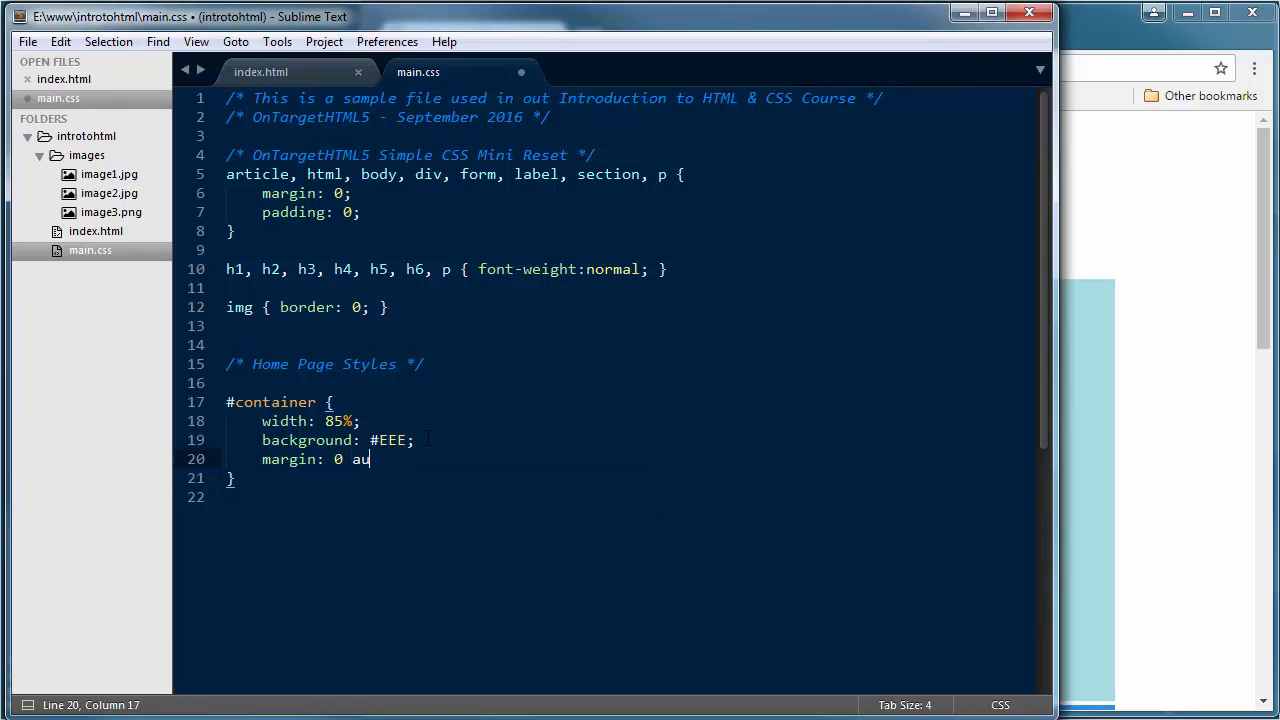
{"action": "type", "text": "to"}
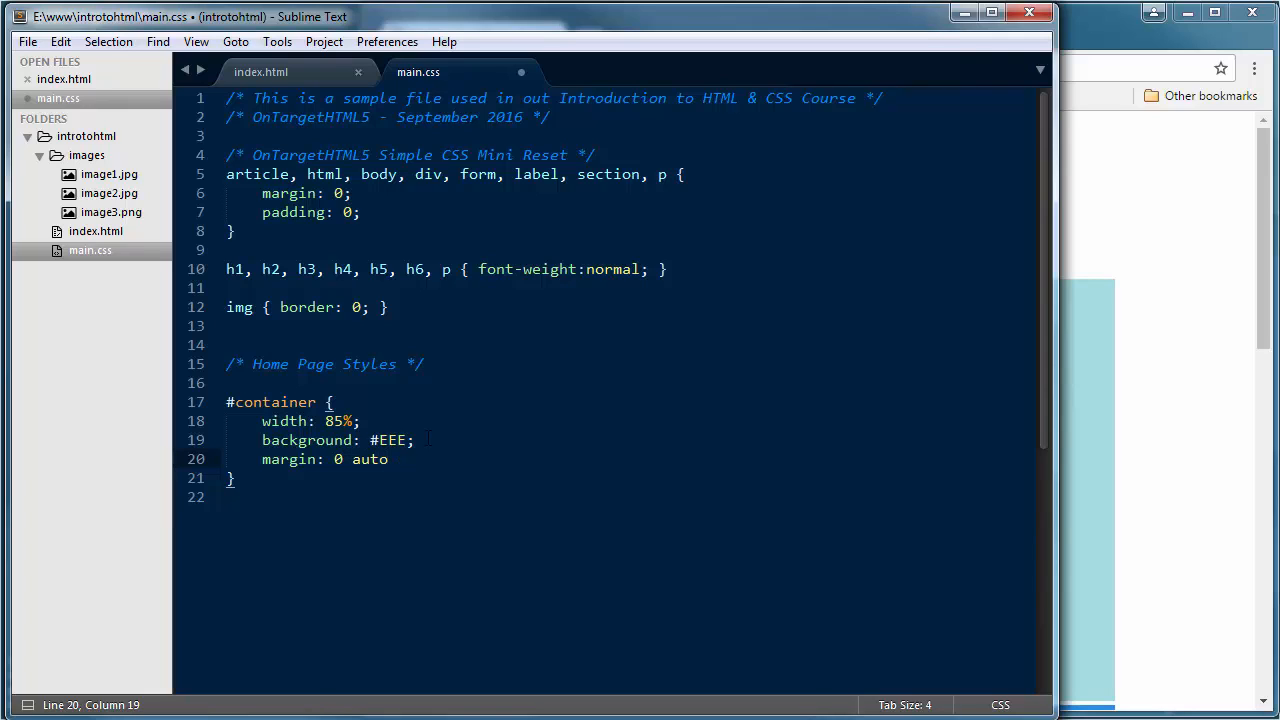
{"action": "type", "text": ";"}
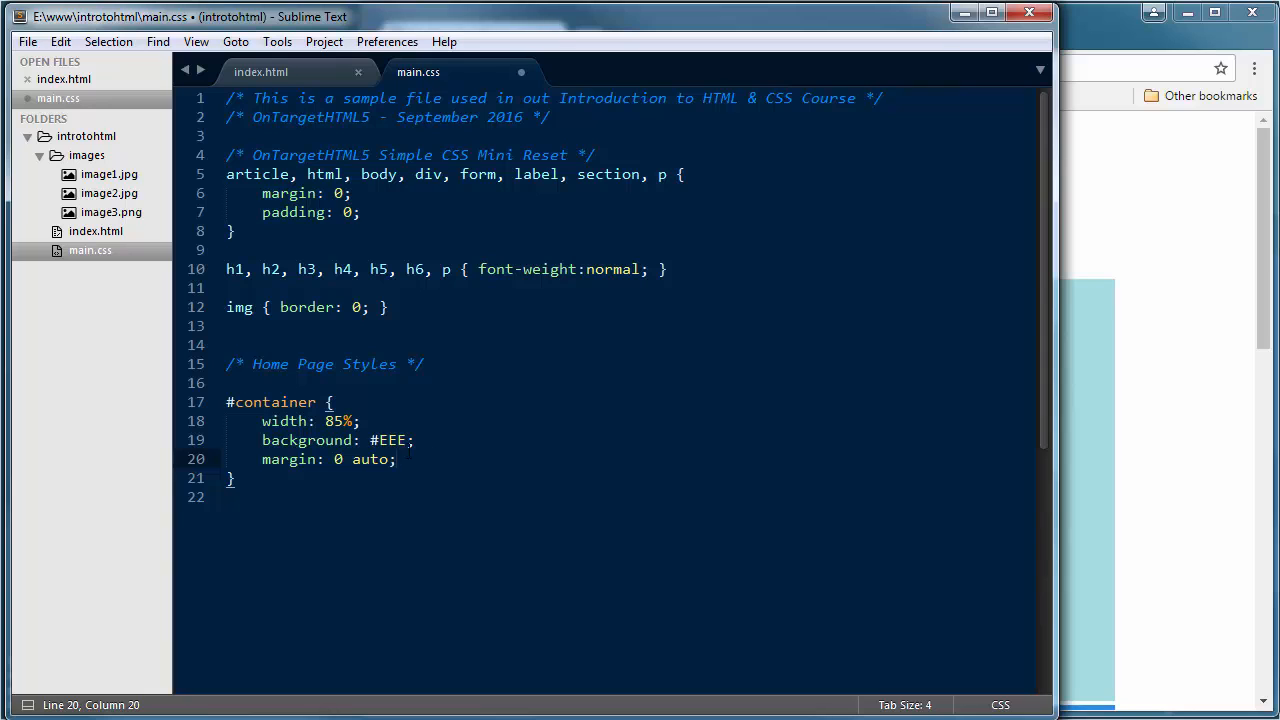
{"action": "left_click", "coordinate": [22, 44]}
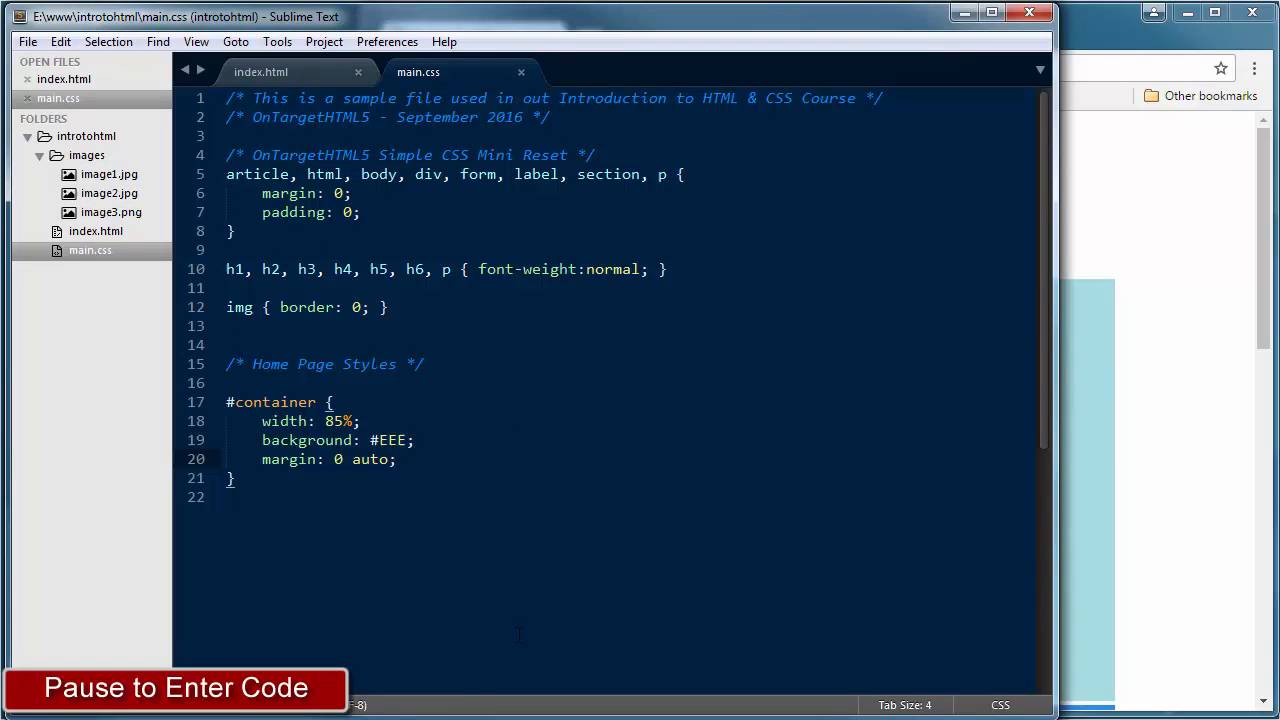
{"action": "mouse_move", "coordinate": [1052, 368]}
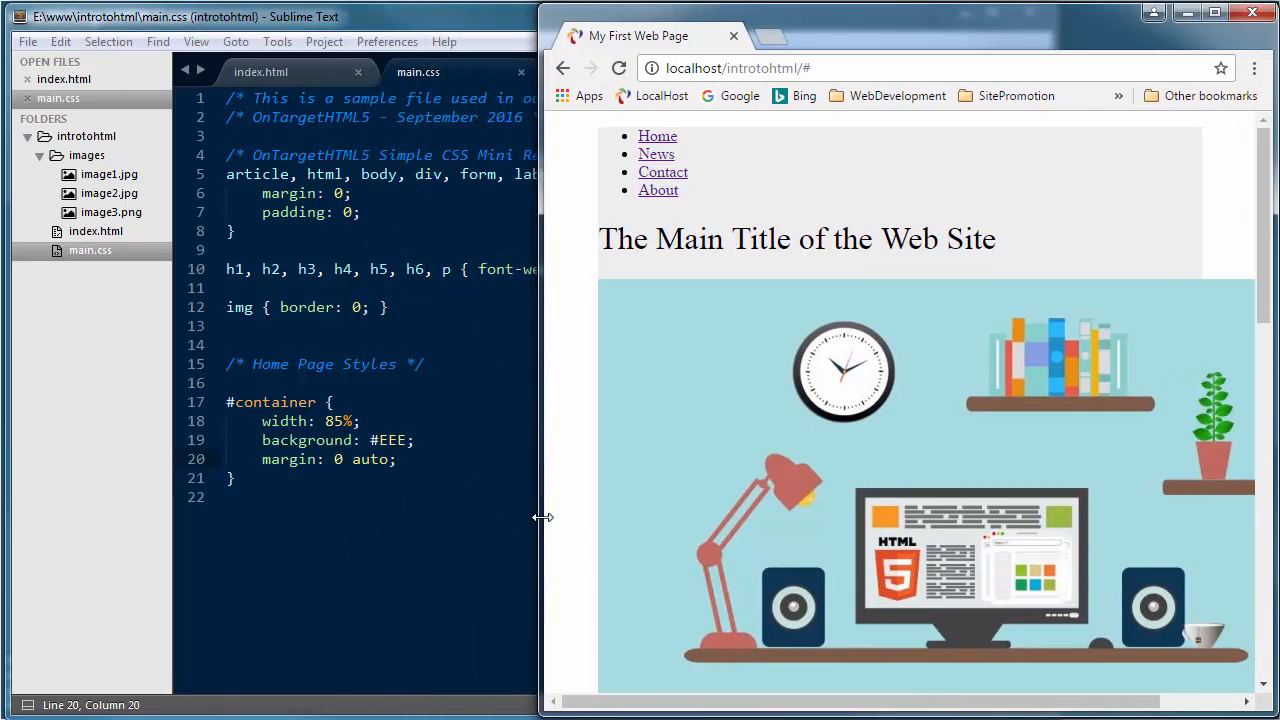
Step: Widen the Chrome window to view the centered light grey container
{"action": "left_click_drag", "start_coordinate": [544, 516], "coordinate": [404, 536]}
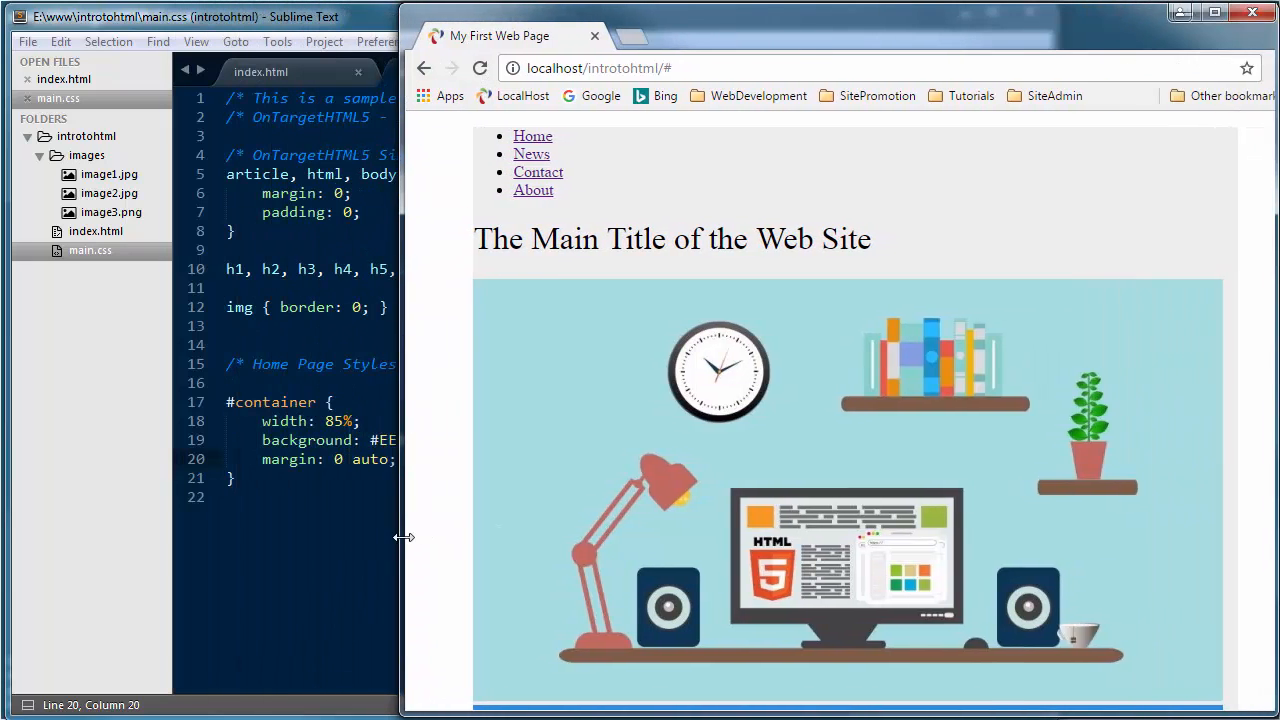